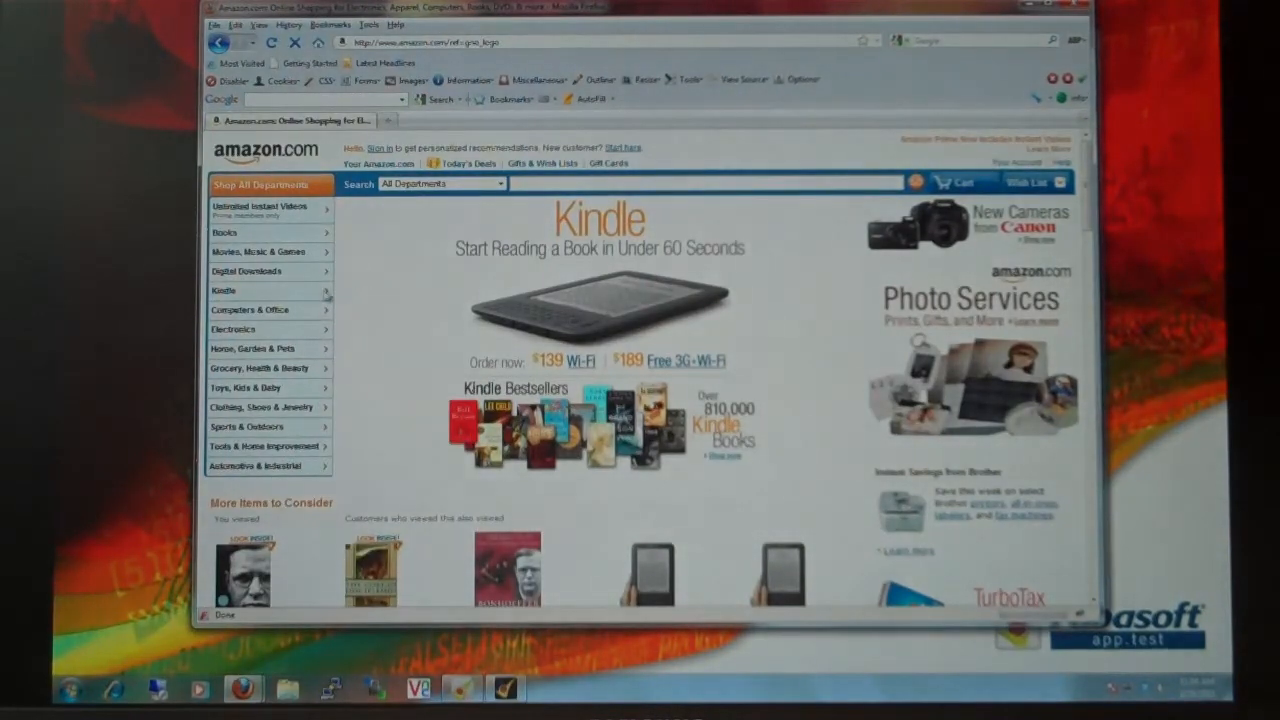
mouse_move(250, 310)
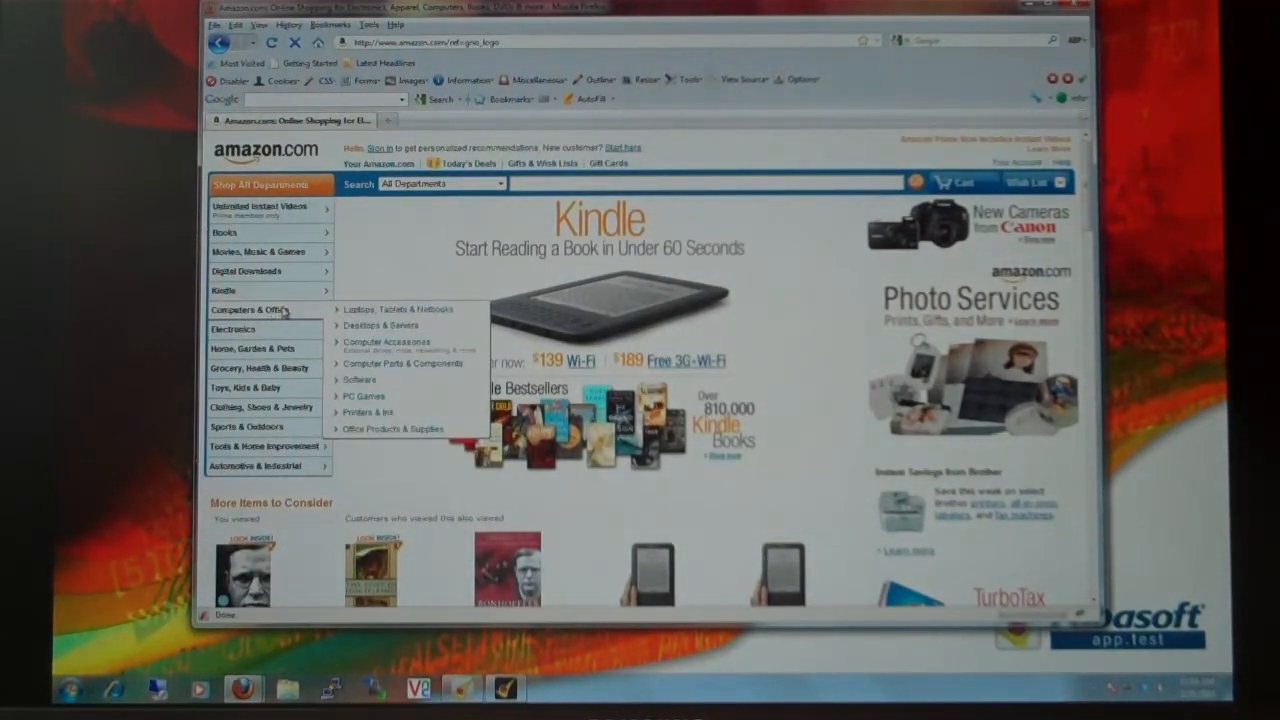
mouse_move(224, 290)
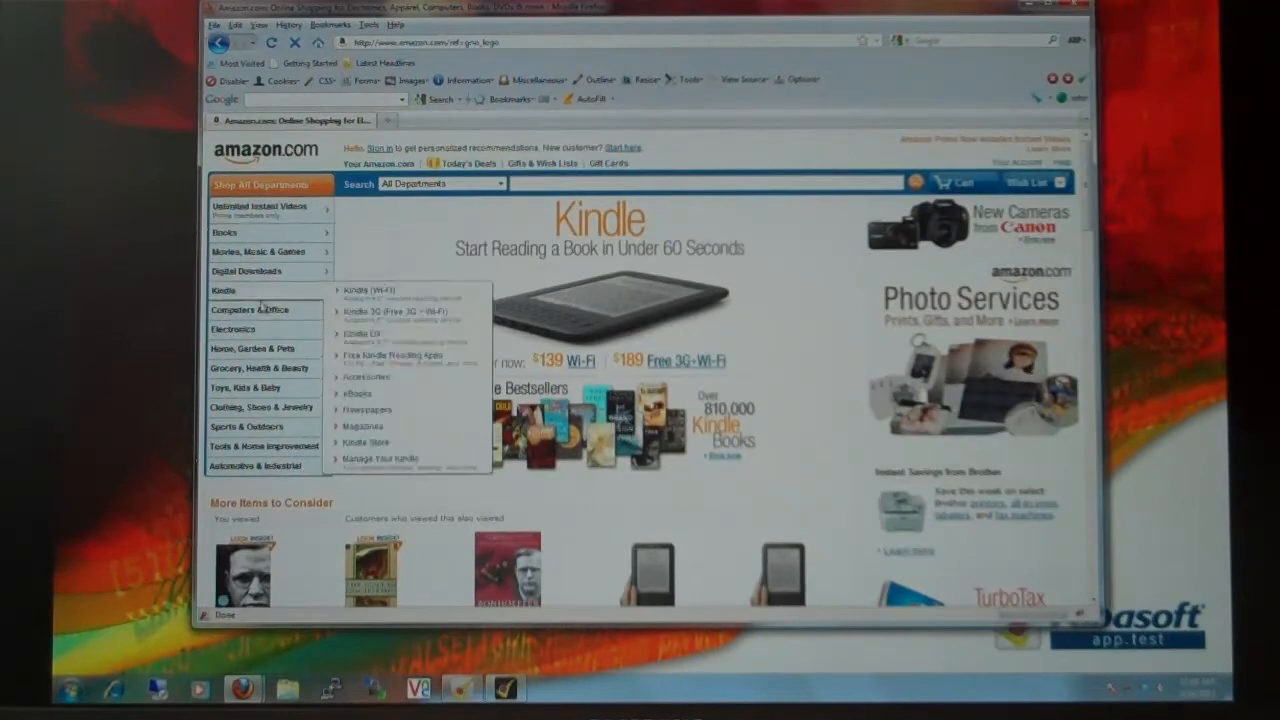
mouse_move(248, 308)
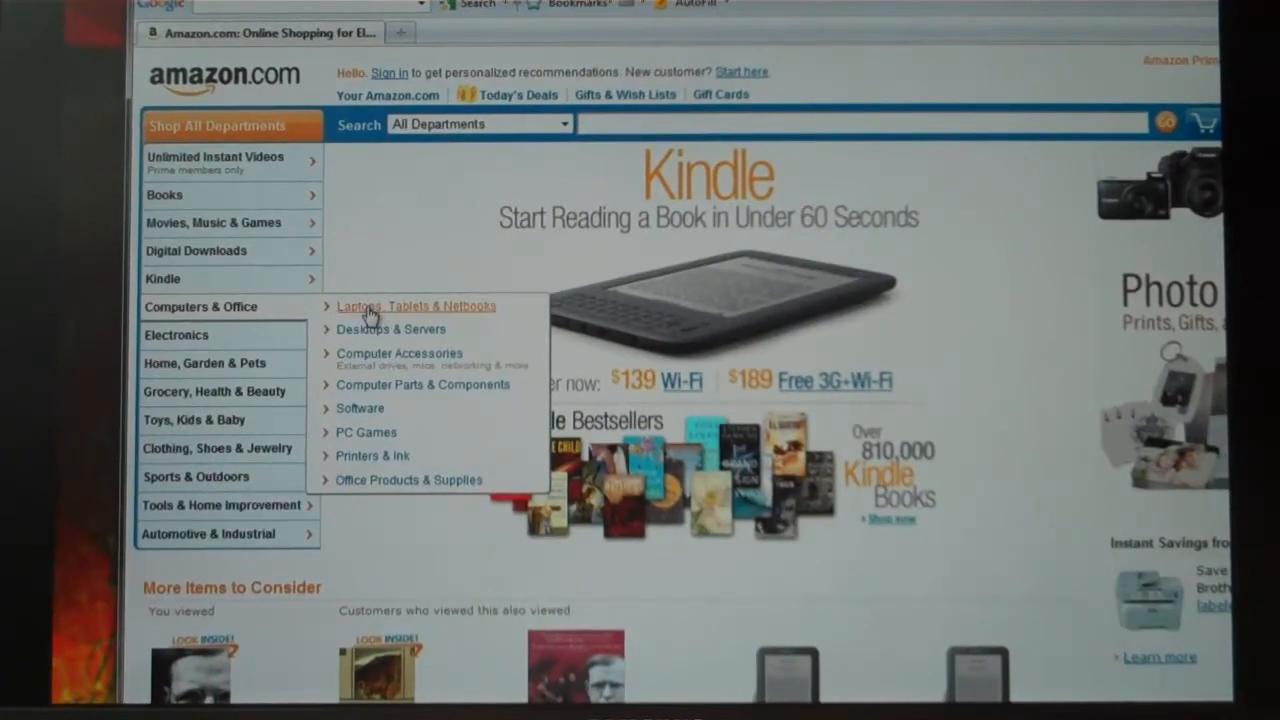
Navigate Amazon from Computers & Office to Laptops, Tablets & Netbooks, then the Toshiba listing
click(416, 306)
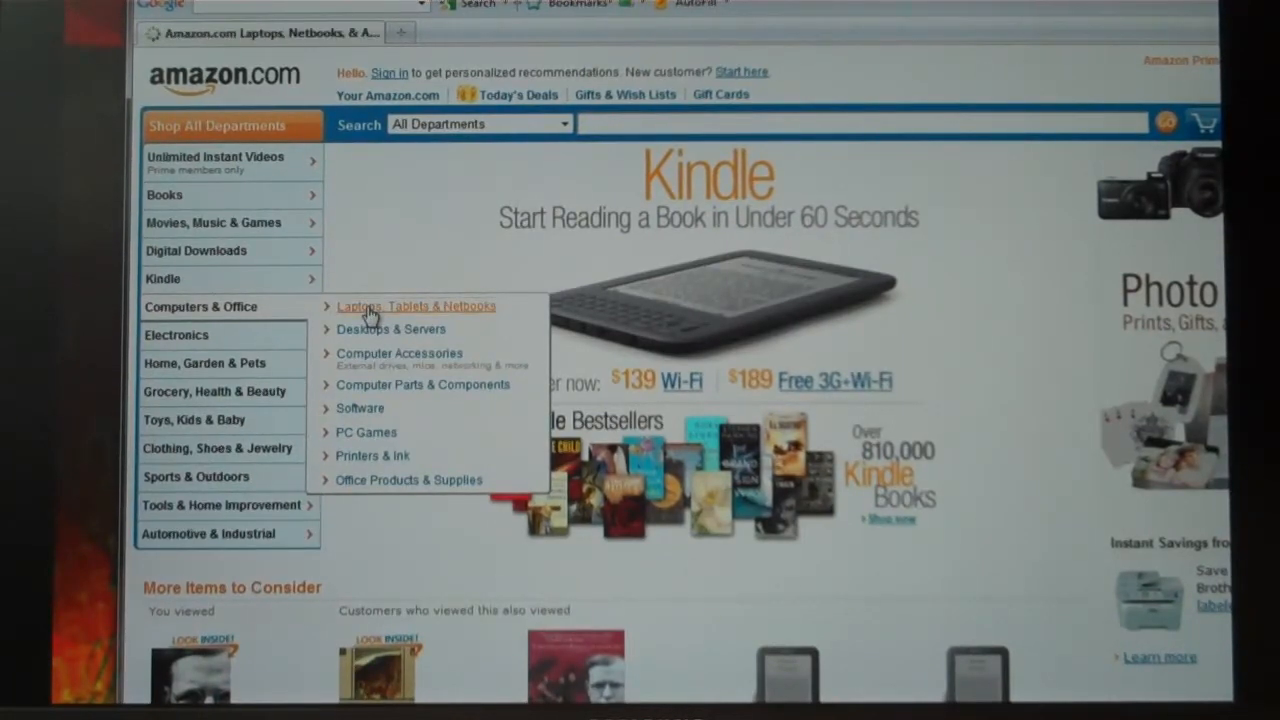
click(416, 306)
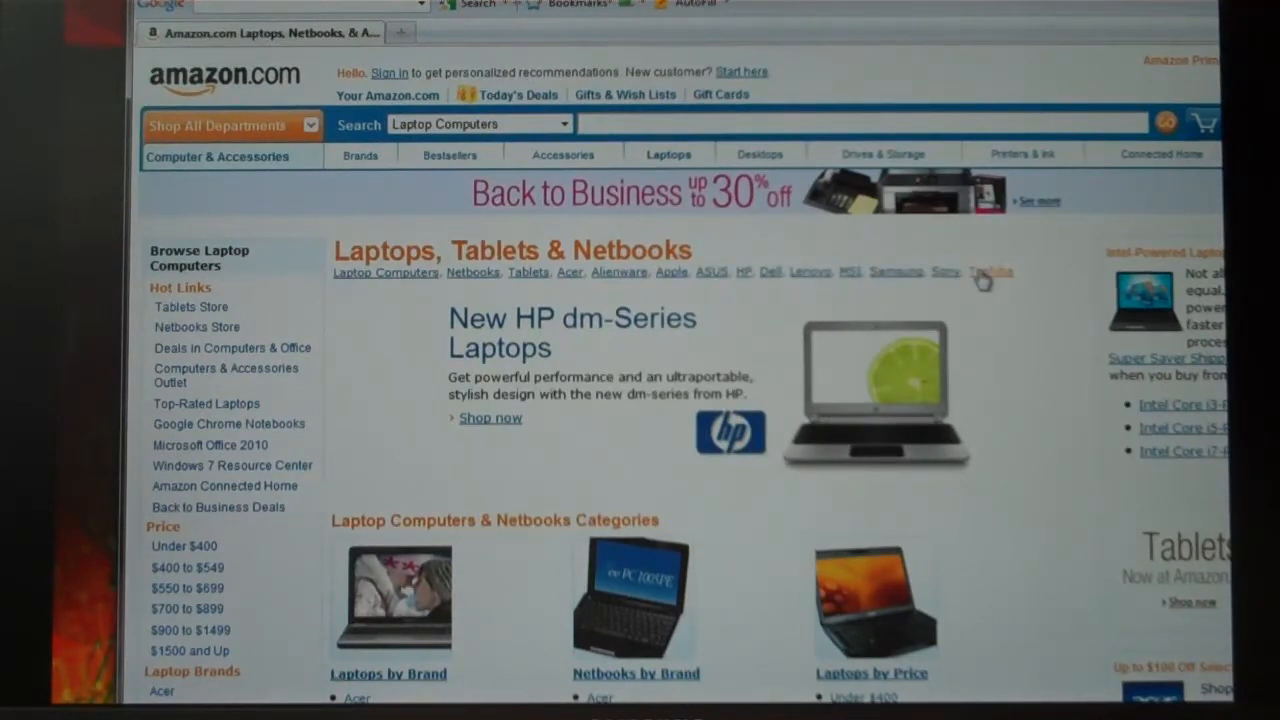
click(988, 272)
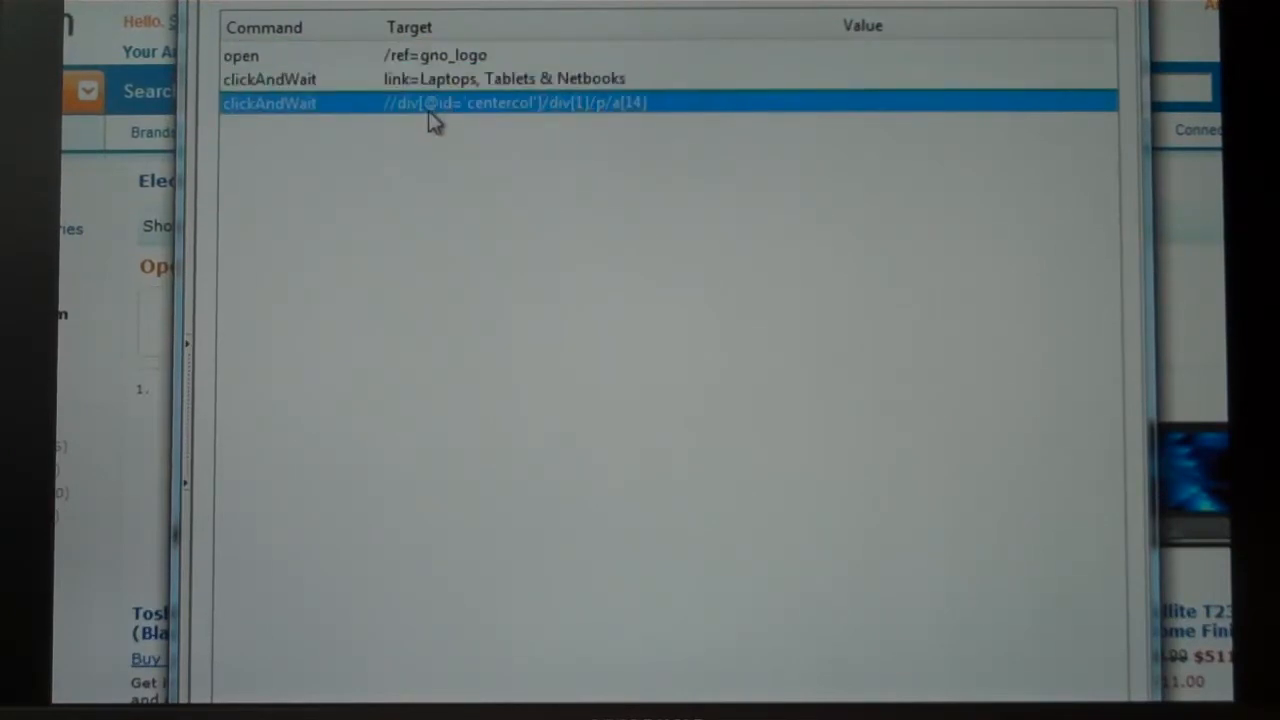
mouse_move(564, 120)
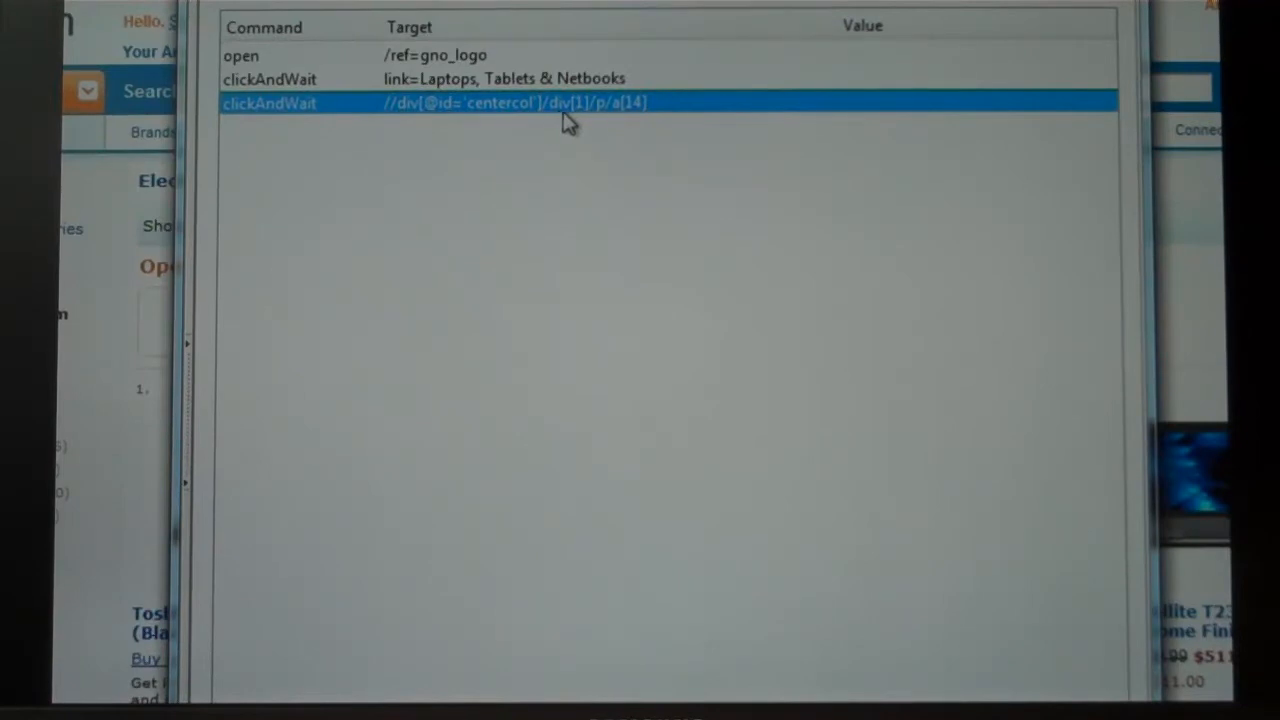
mouse_move(524, 120)
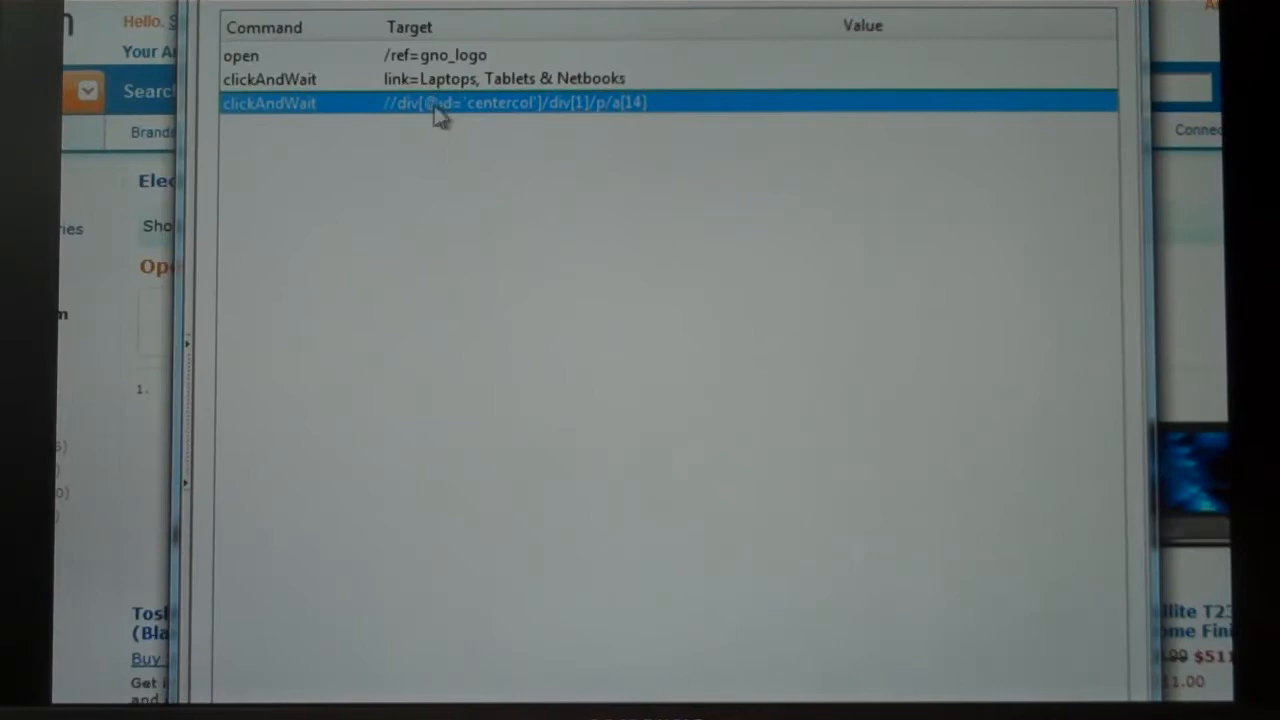
mouse_move(480, 120)
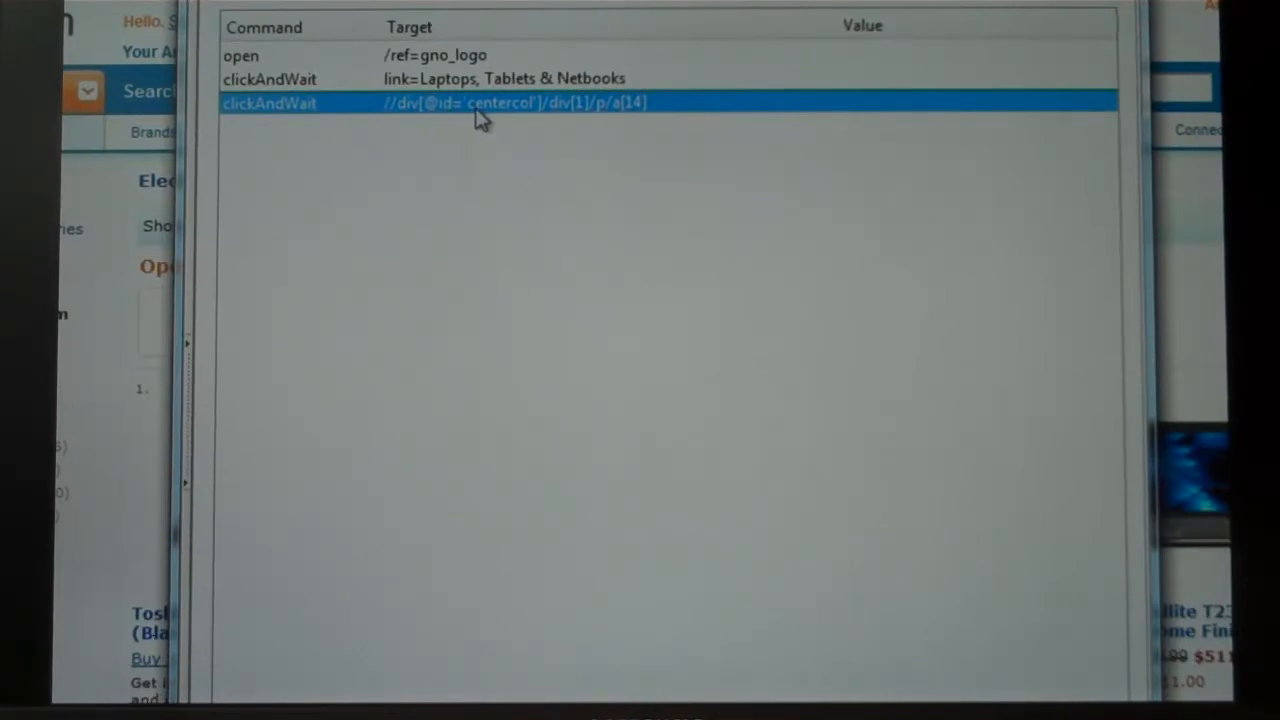
mouse_move(580, 124)
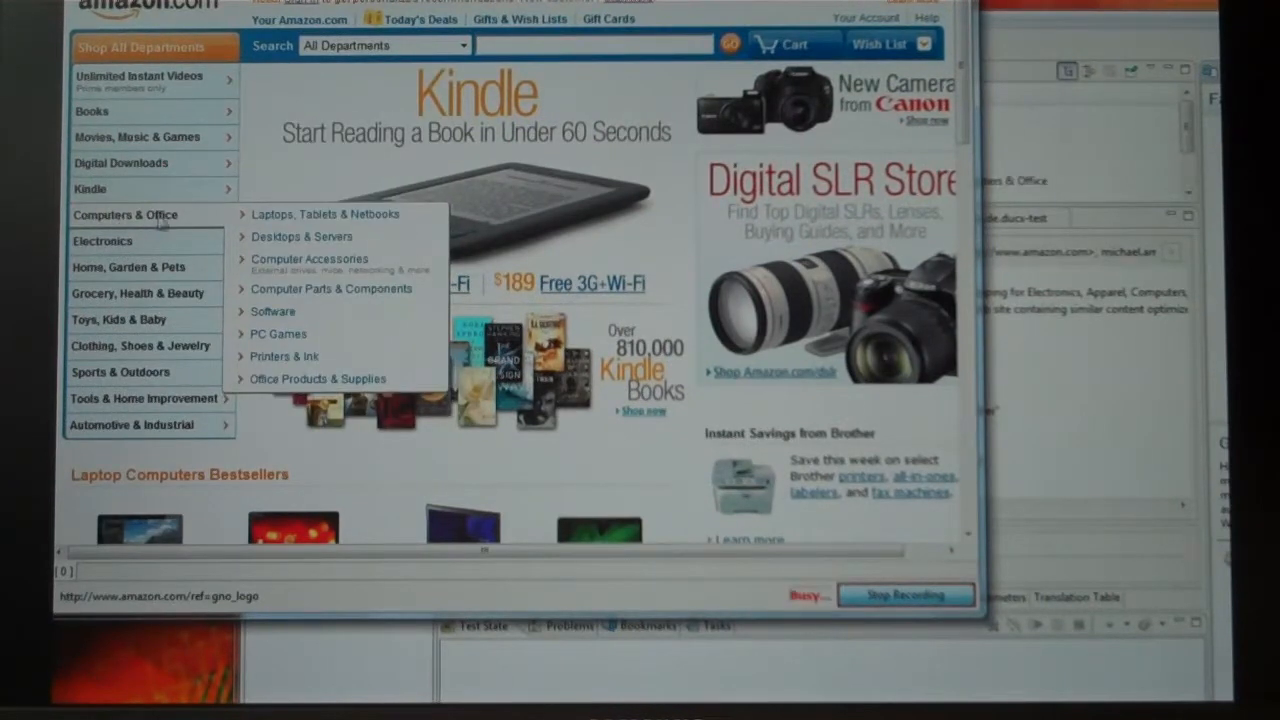
mouse_move(324, 214)
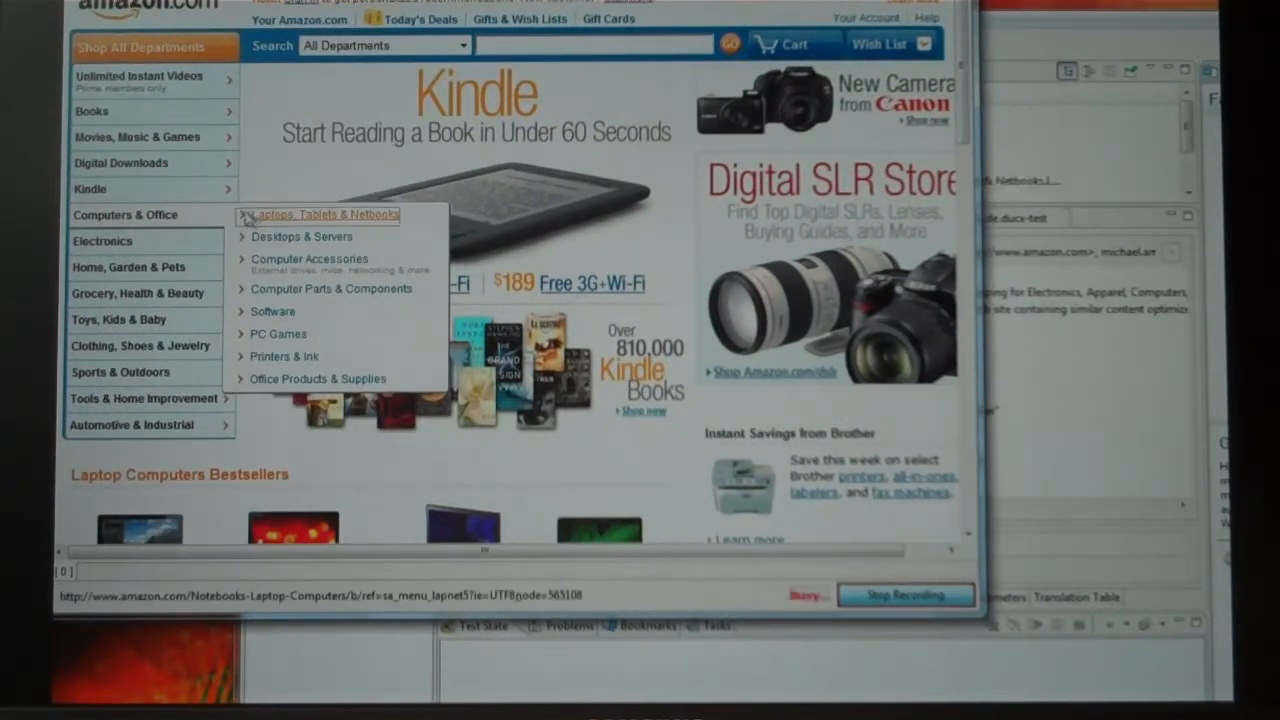
Record clicks on Laptops, Tablets & Netbooks and then the Toshiba link in the recording browser
click(320, 214)
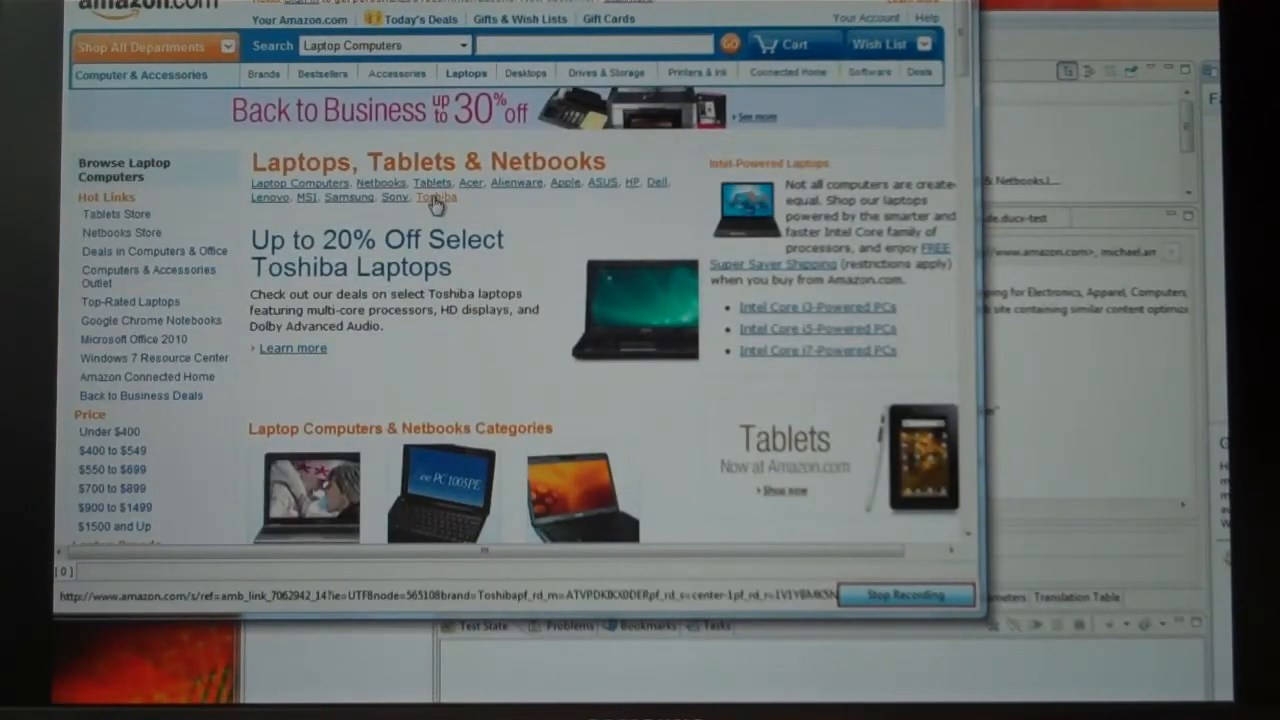
click(436, 198)
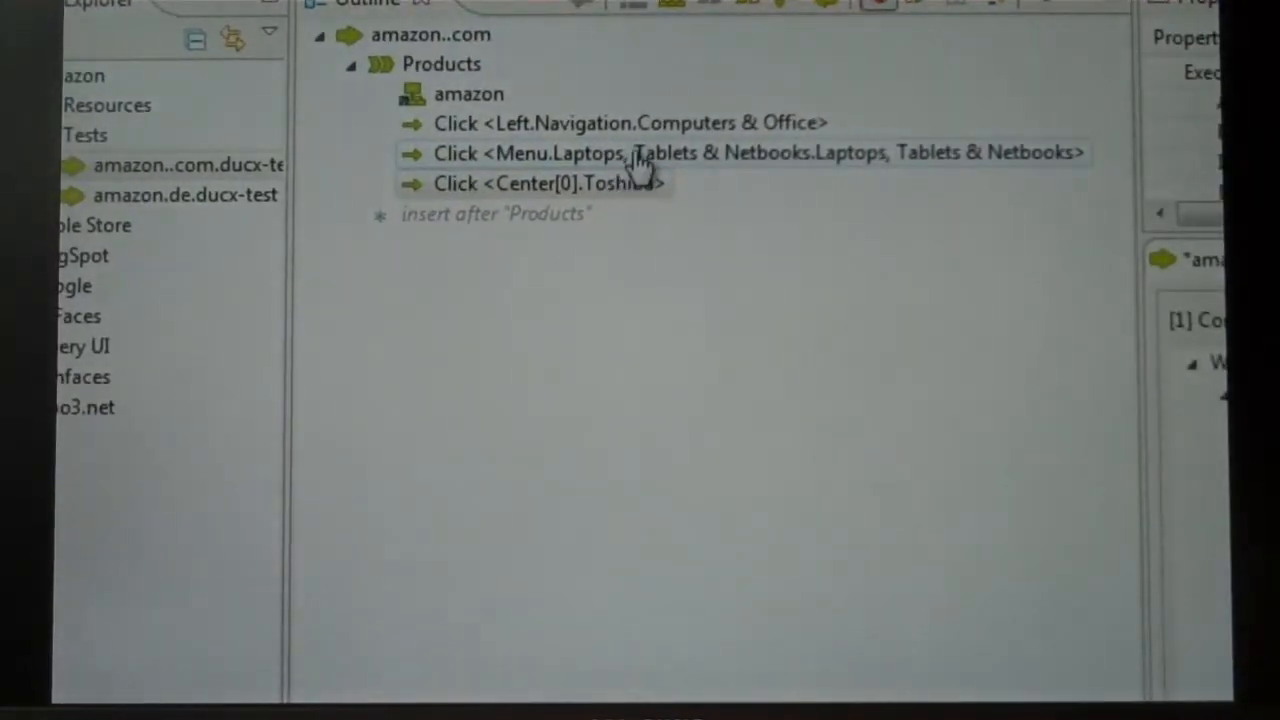
click(630, 124)
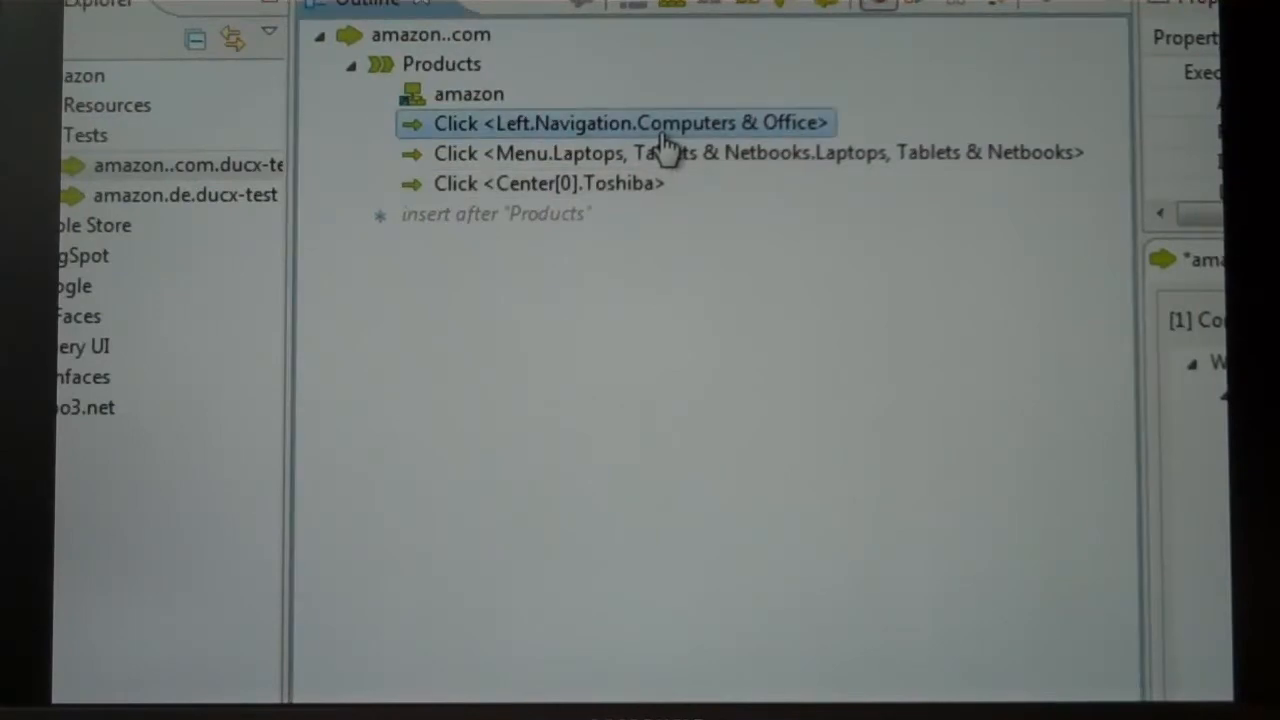
mouse_move(596, 136)
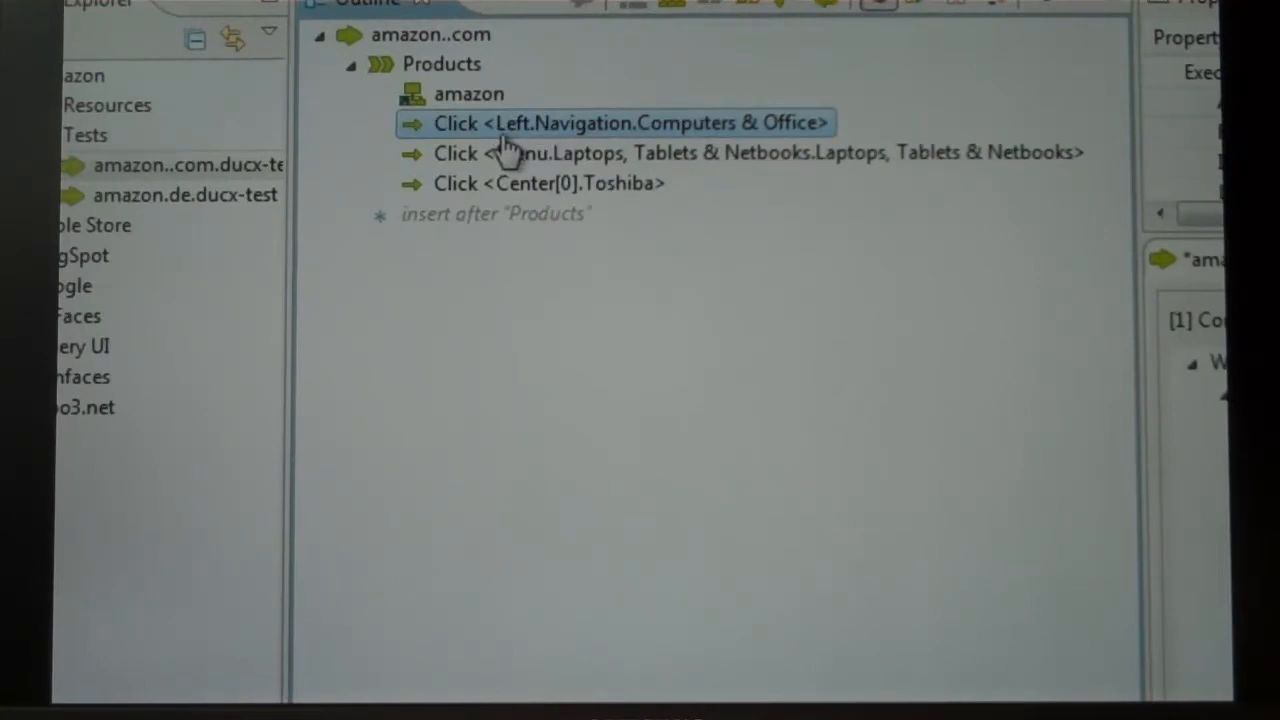
mouse_move(536, 124)
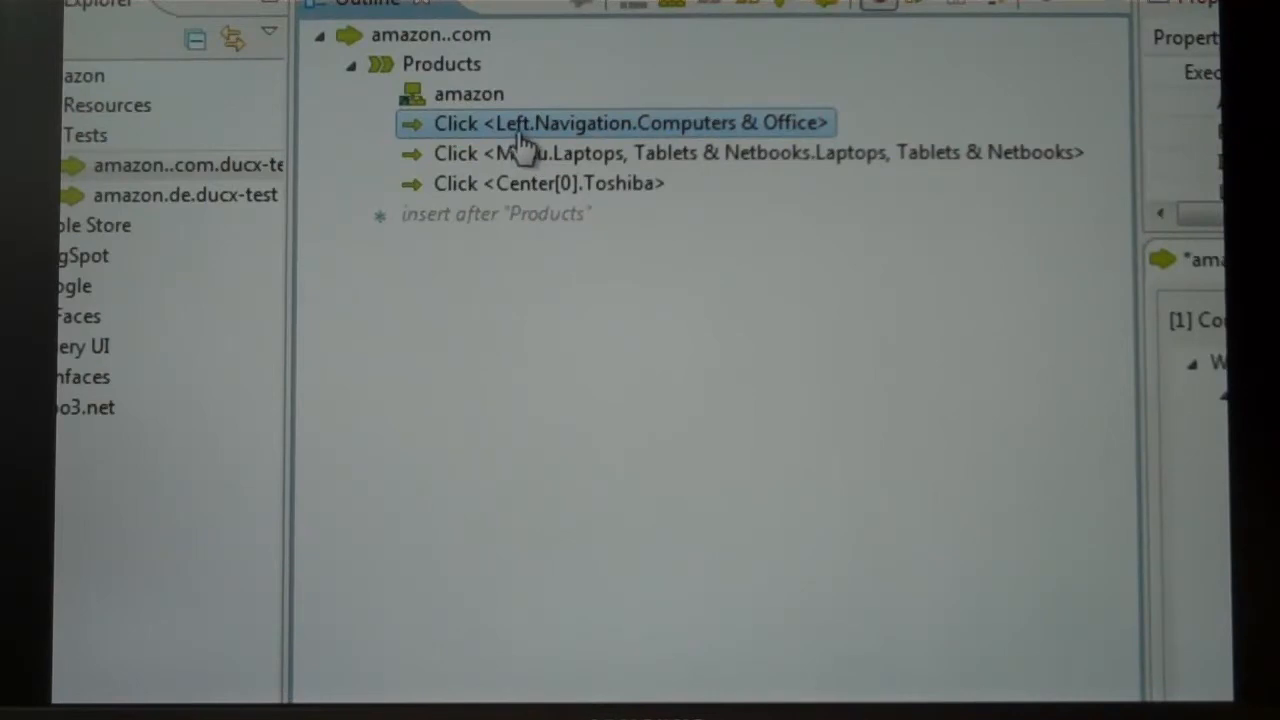
mouse_move(650, 136)
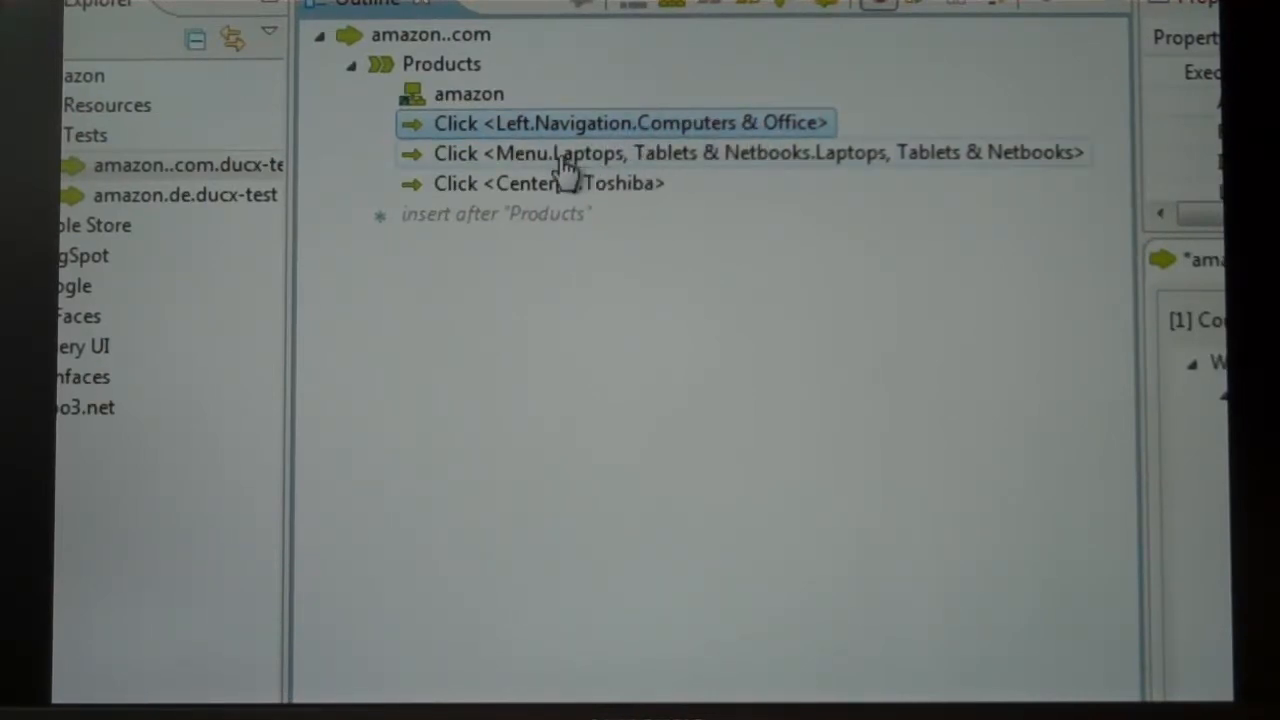
click(740, 152)
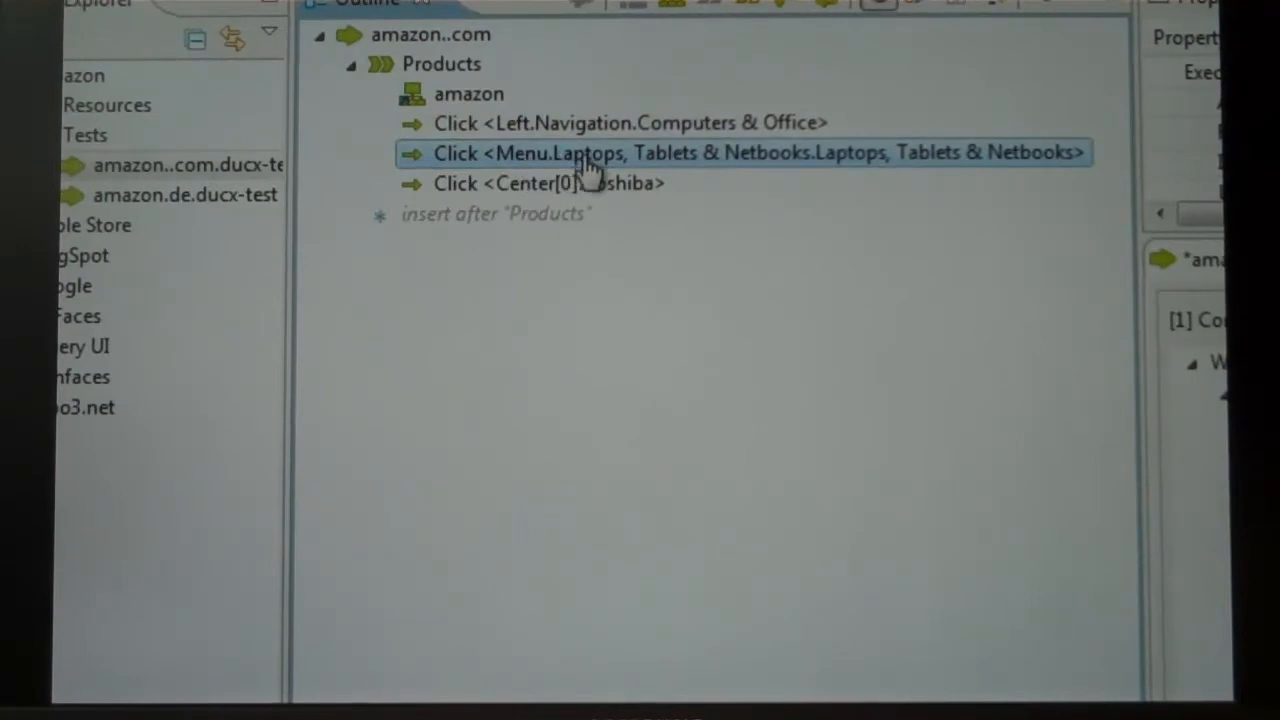
mouse_move(940, 176)
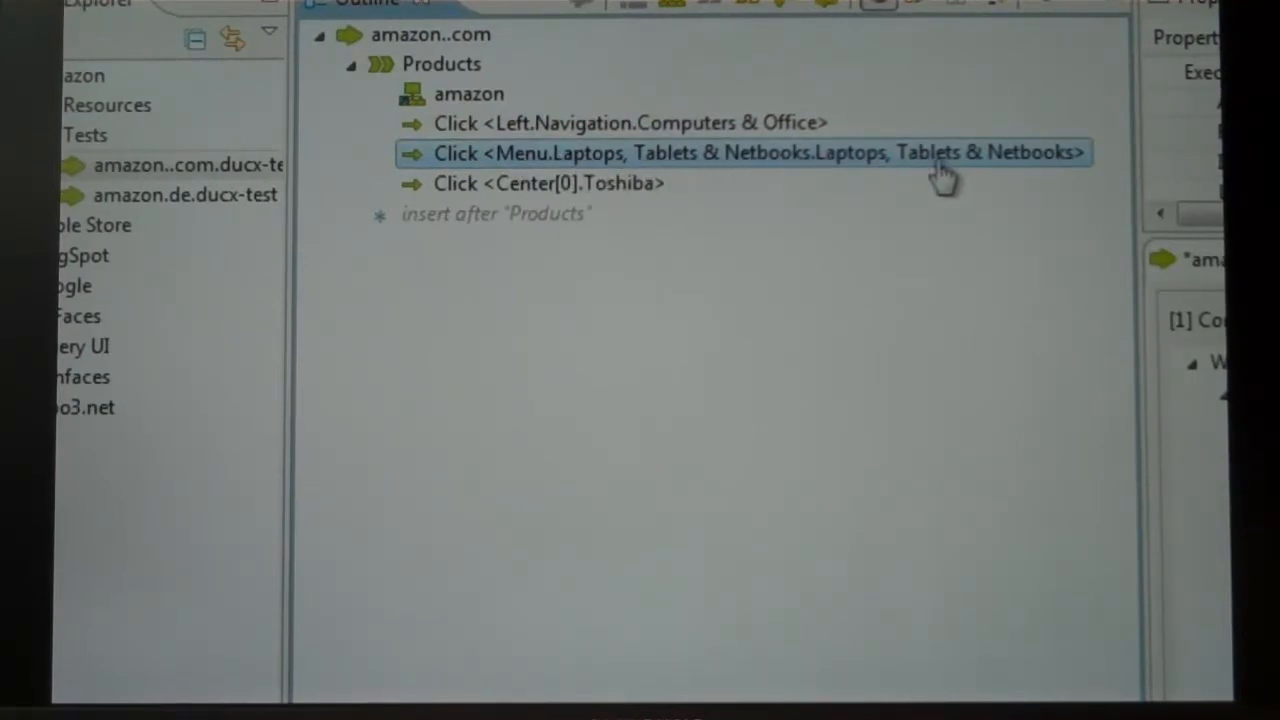
mouse_move(676, 188)
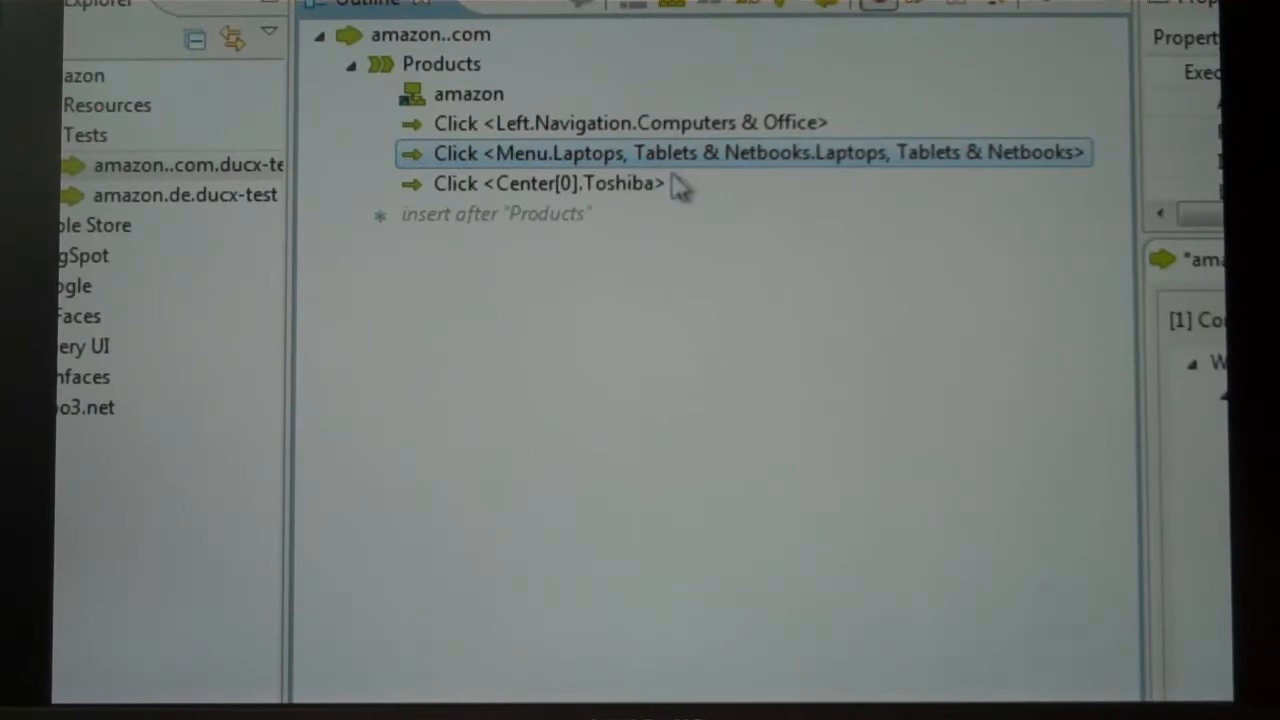
click(548, 184)
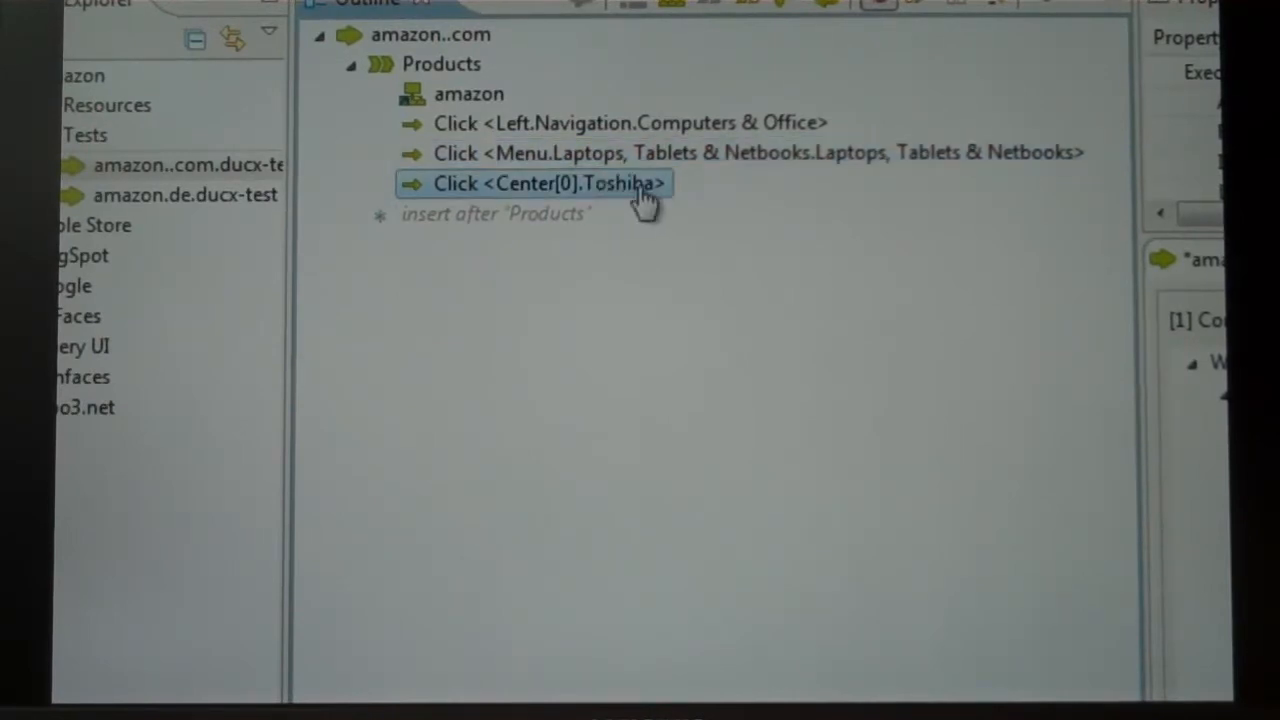
mouse_move(628, 204)
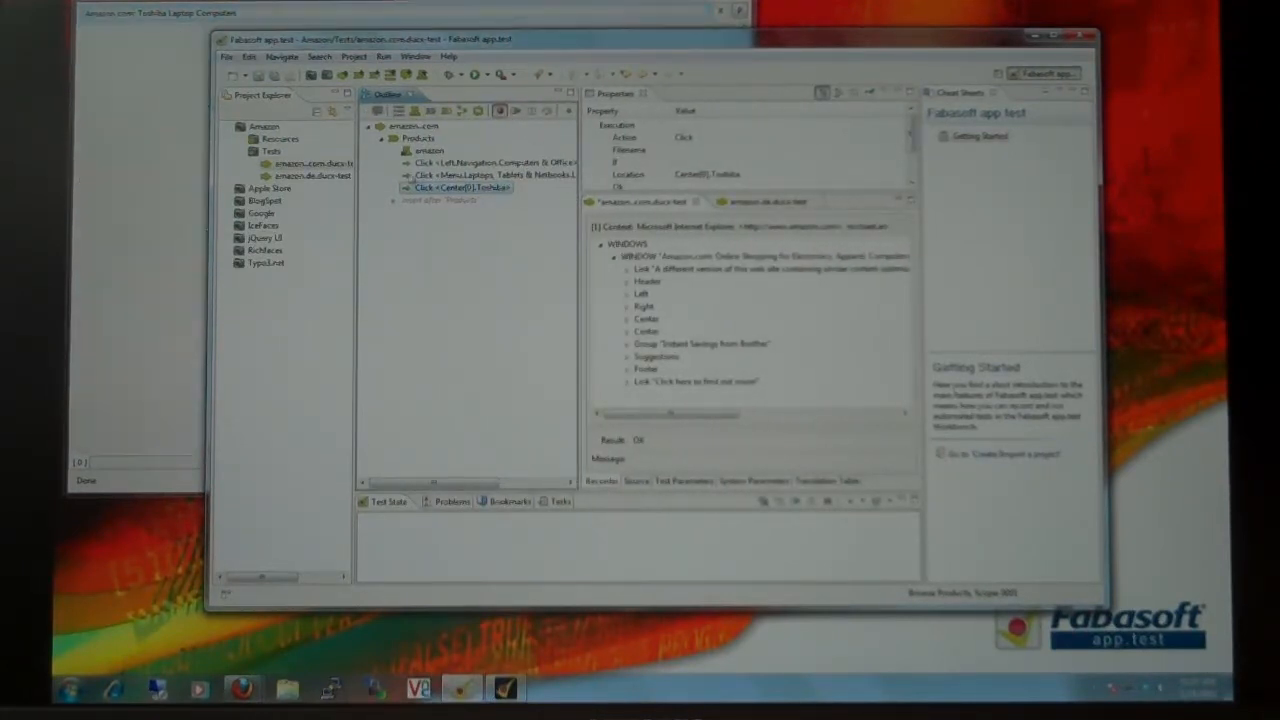
Run the amazon.com test from Project Explorer, saving the modified test first
click(316, 164)
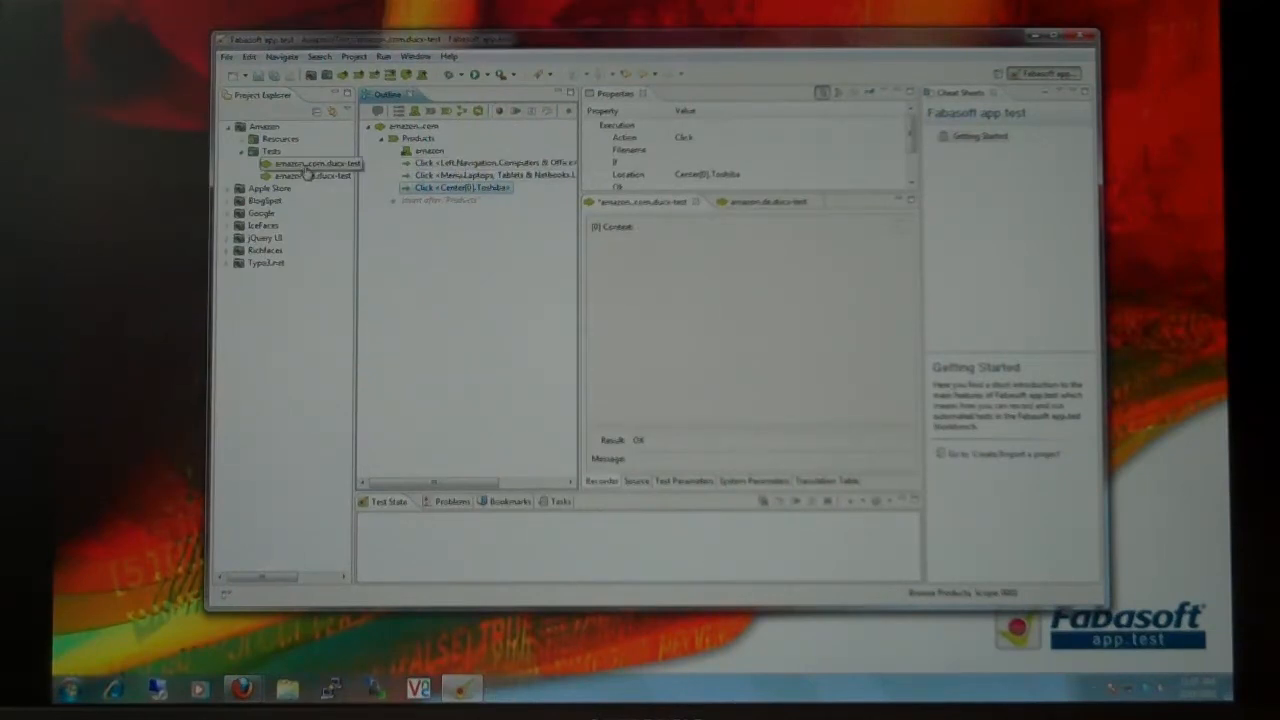
right_click(316, 164)
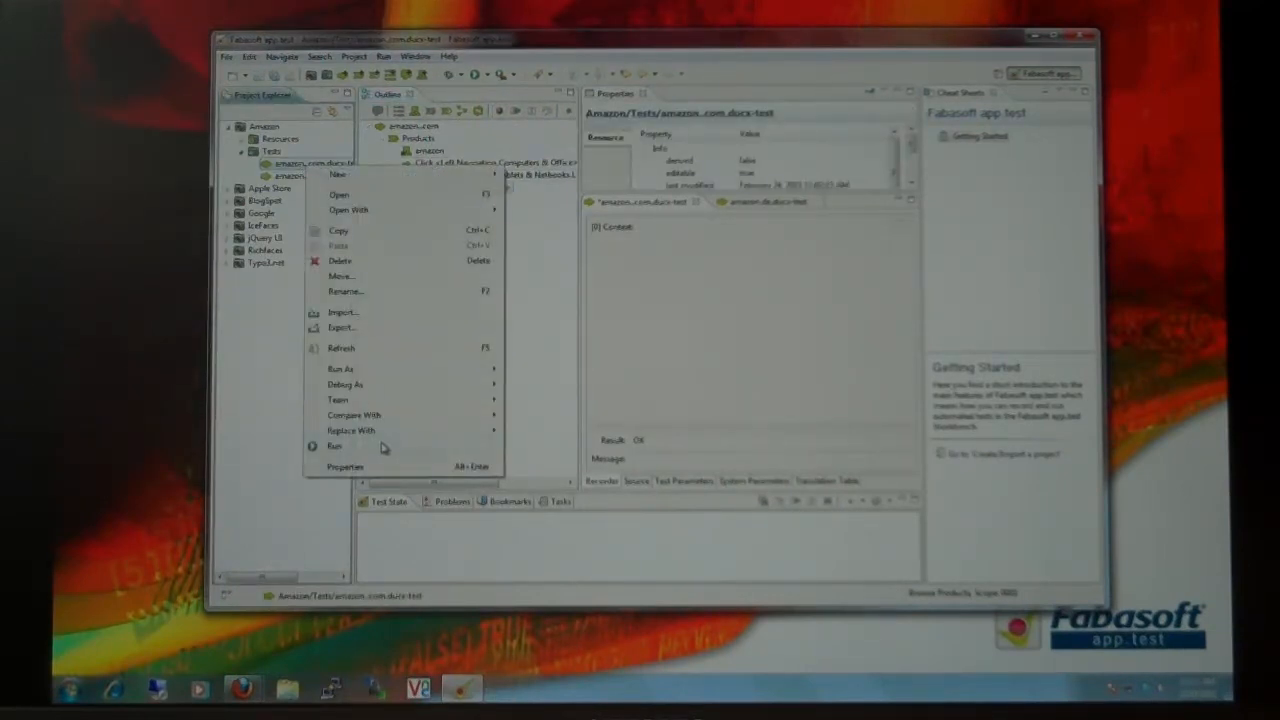
click(334, 446)
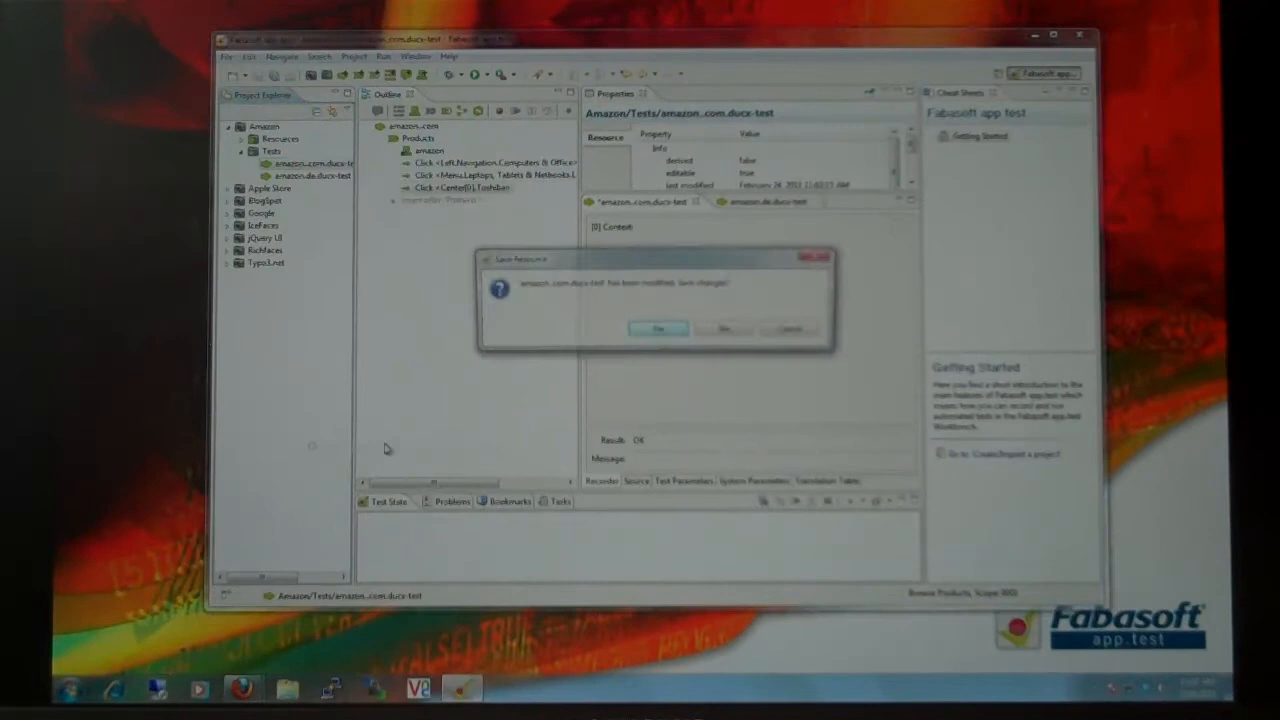
click(658, 328)
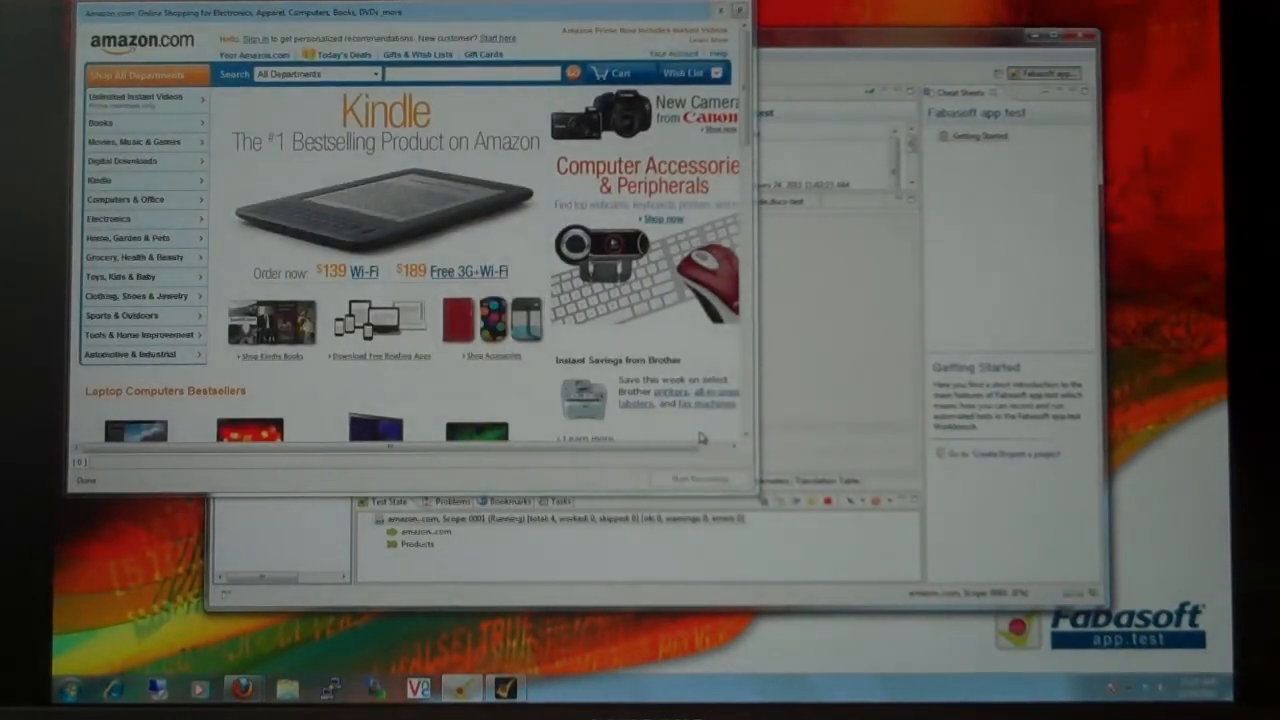
Watch Internet Explorer replay the three recorded Amazon navigation clicks
click(124, 200)
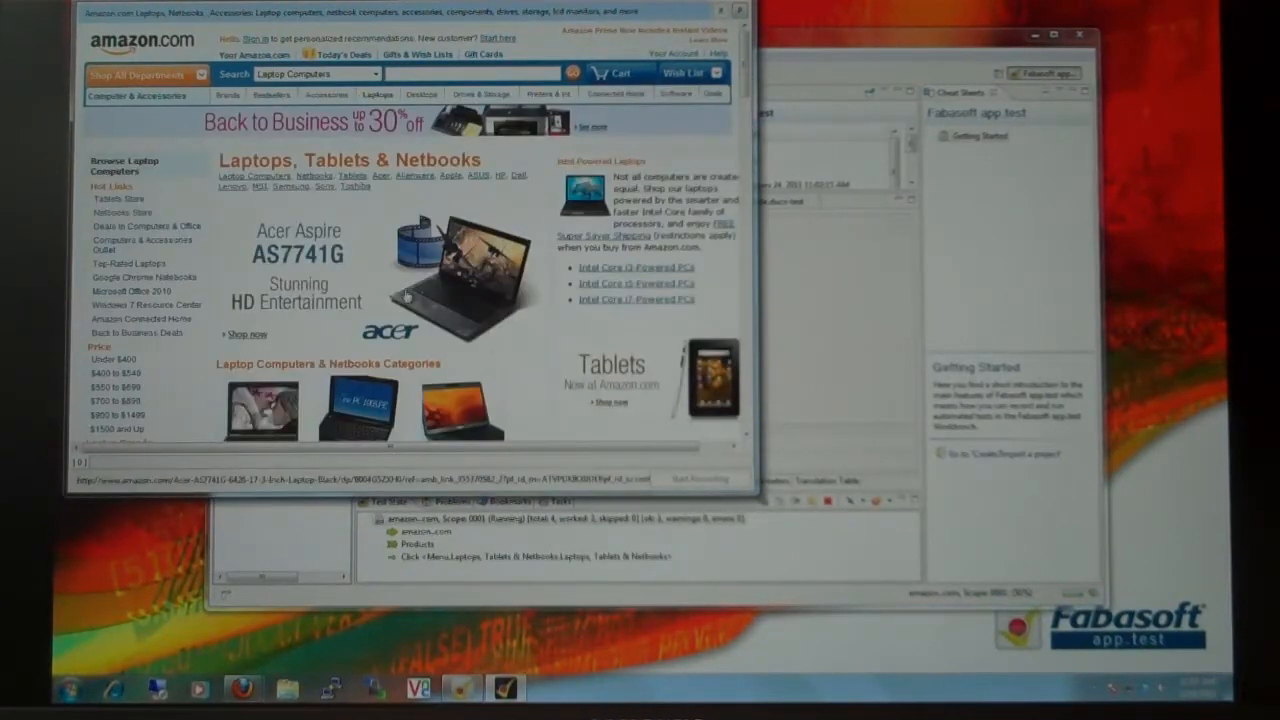
click(356, 186)
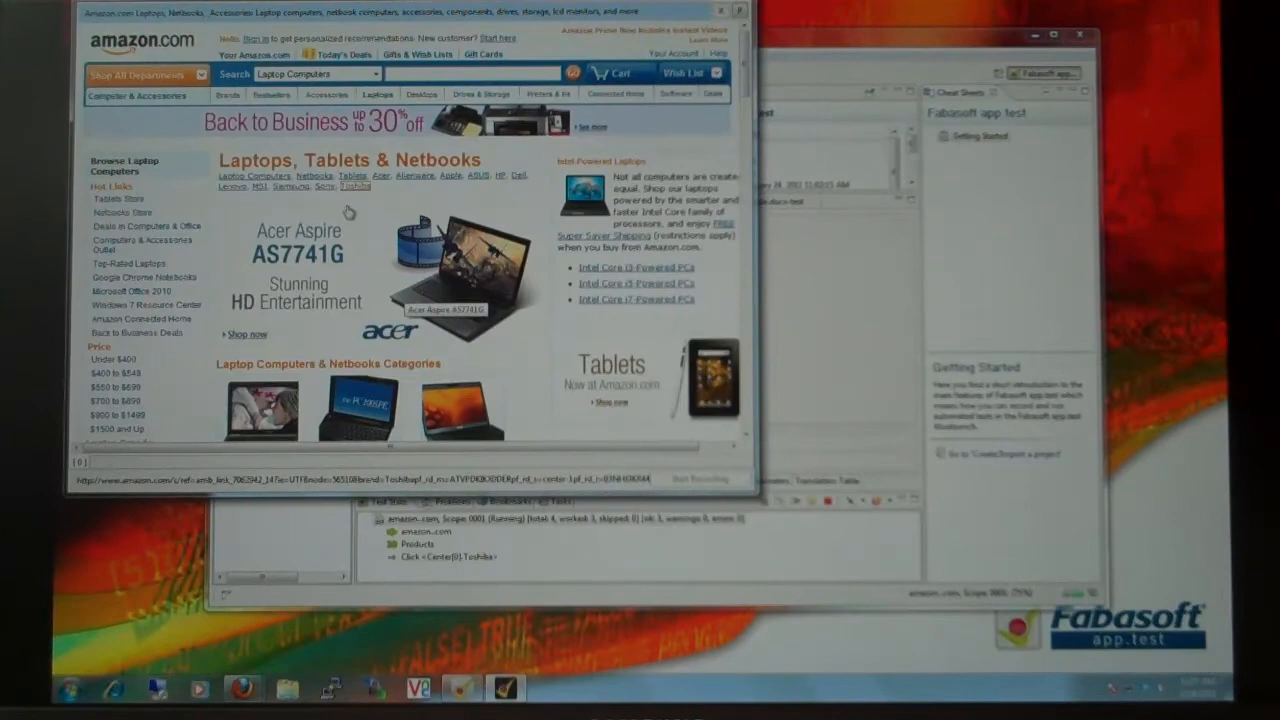
click(356, 184)
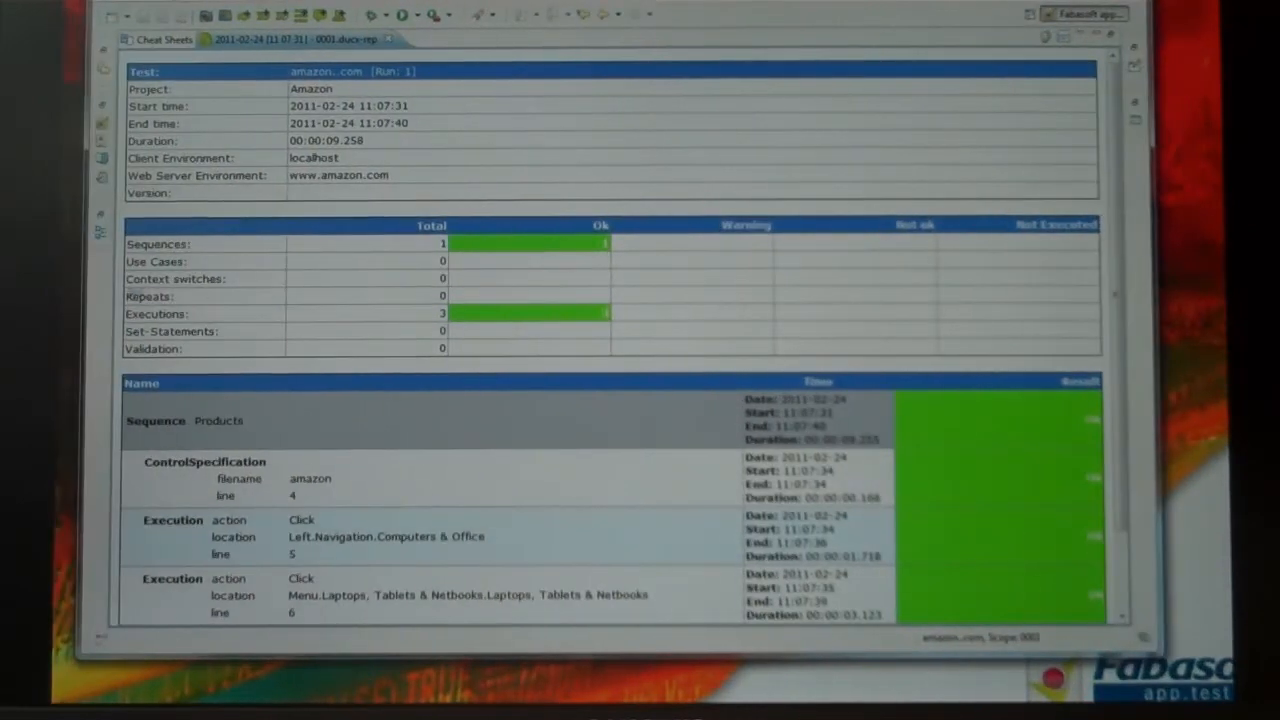
scroll(down, 3)
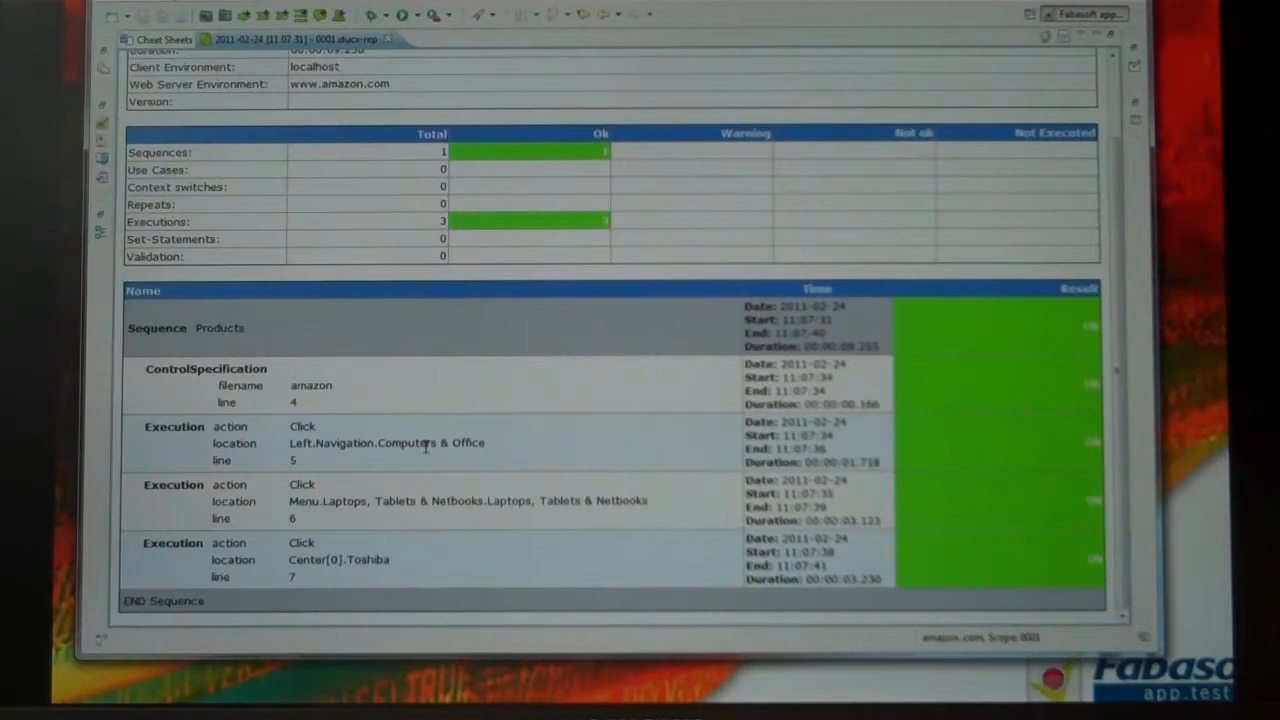
double_click(384, 444)
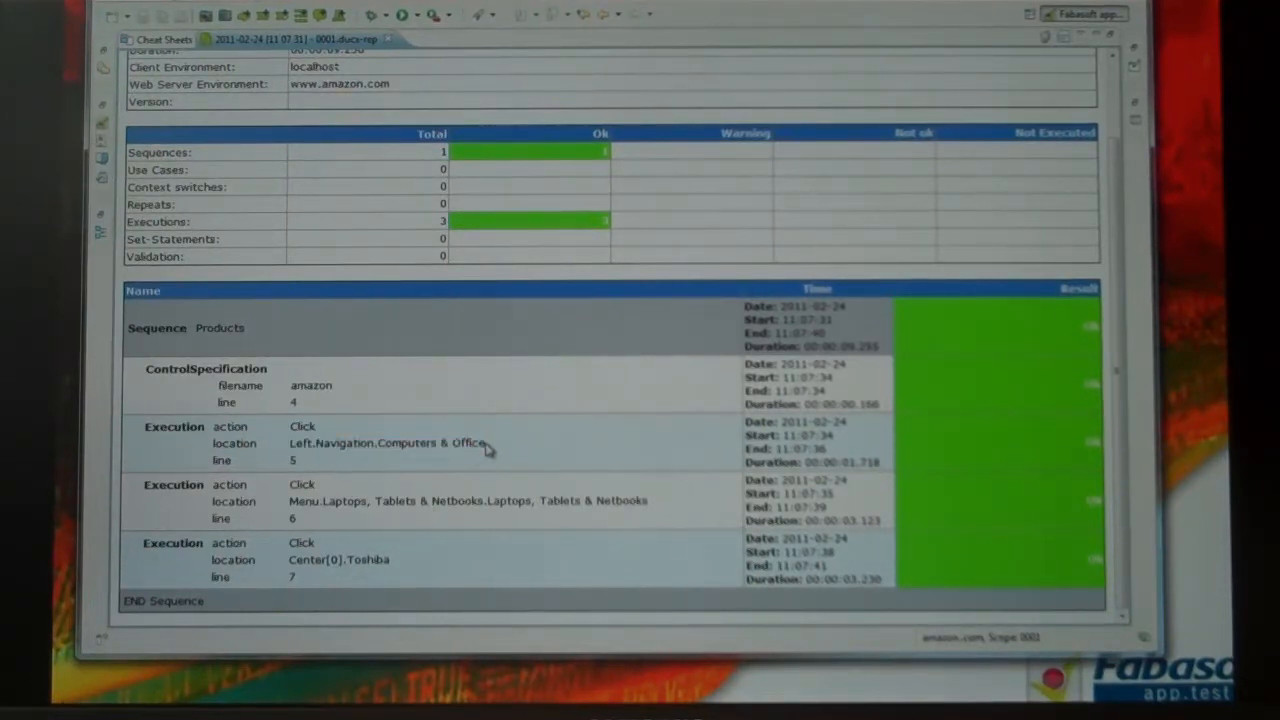
mouse_move(292, 510)
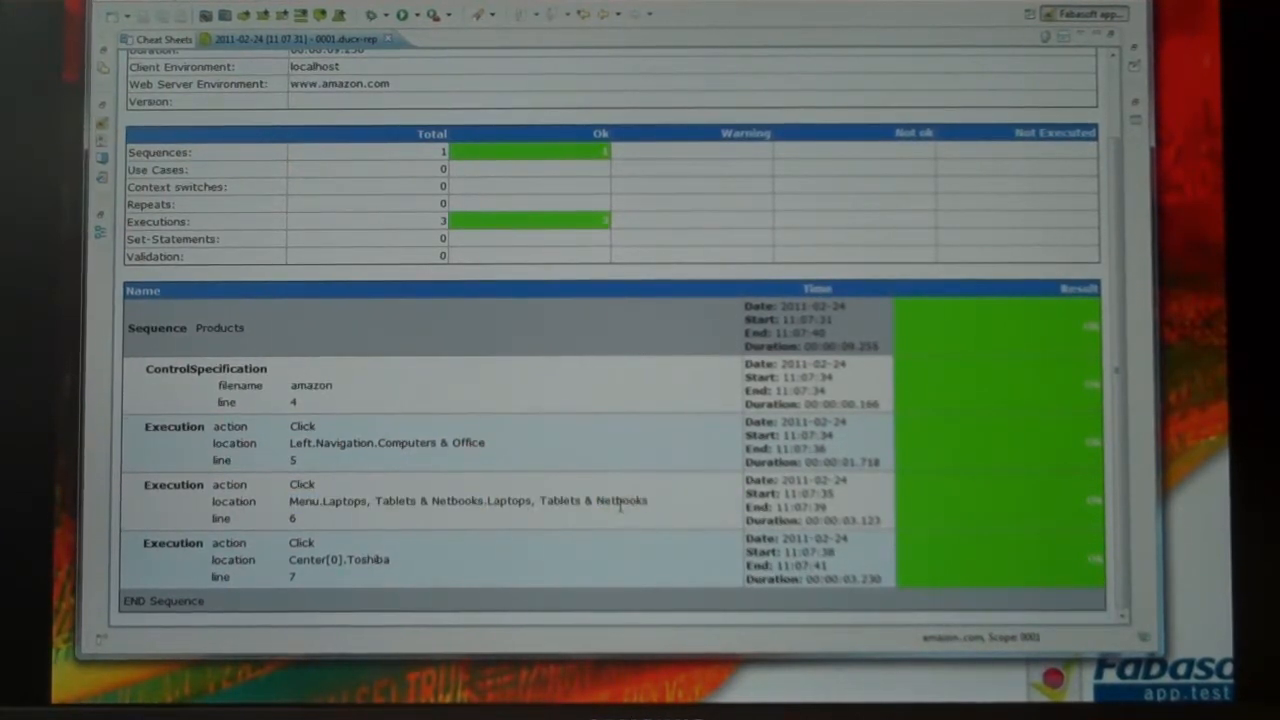
mouse_move(596, 452)
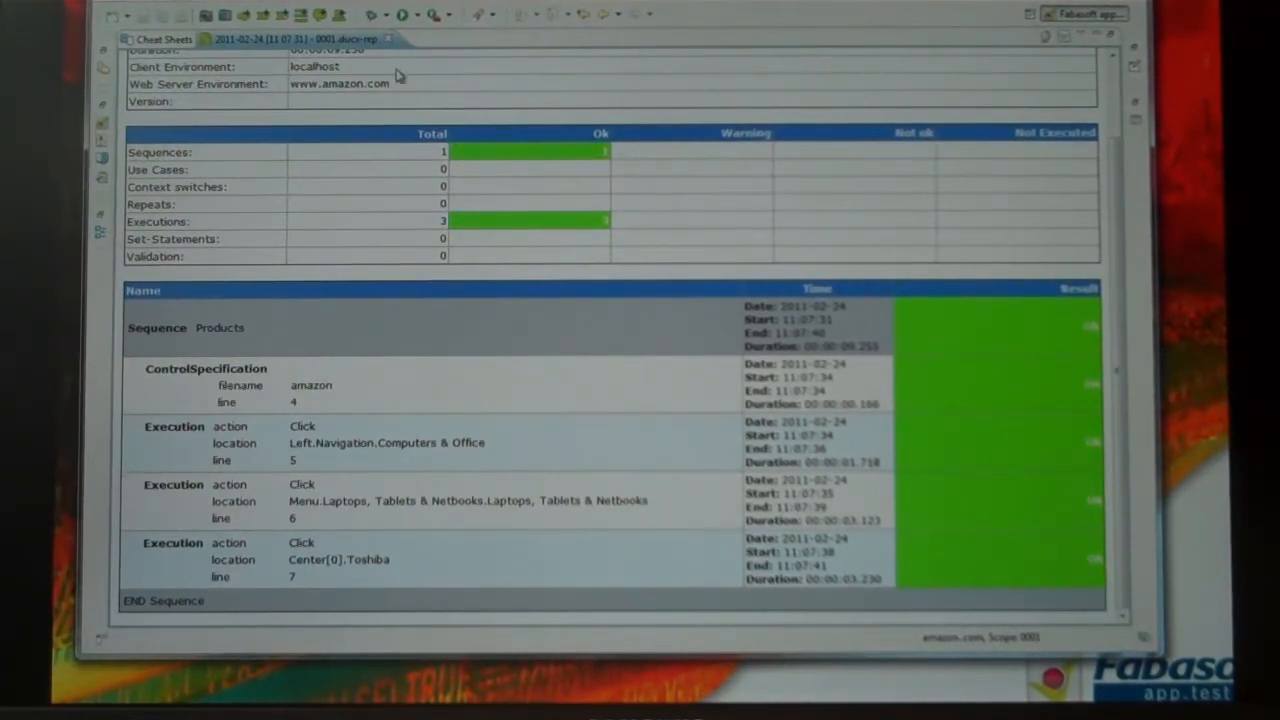
mouse_move(384, 48)
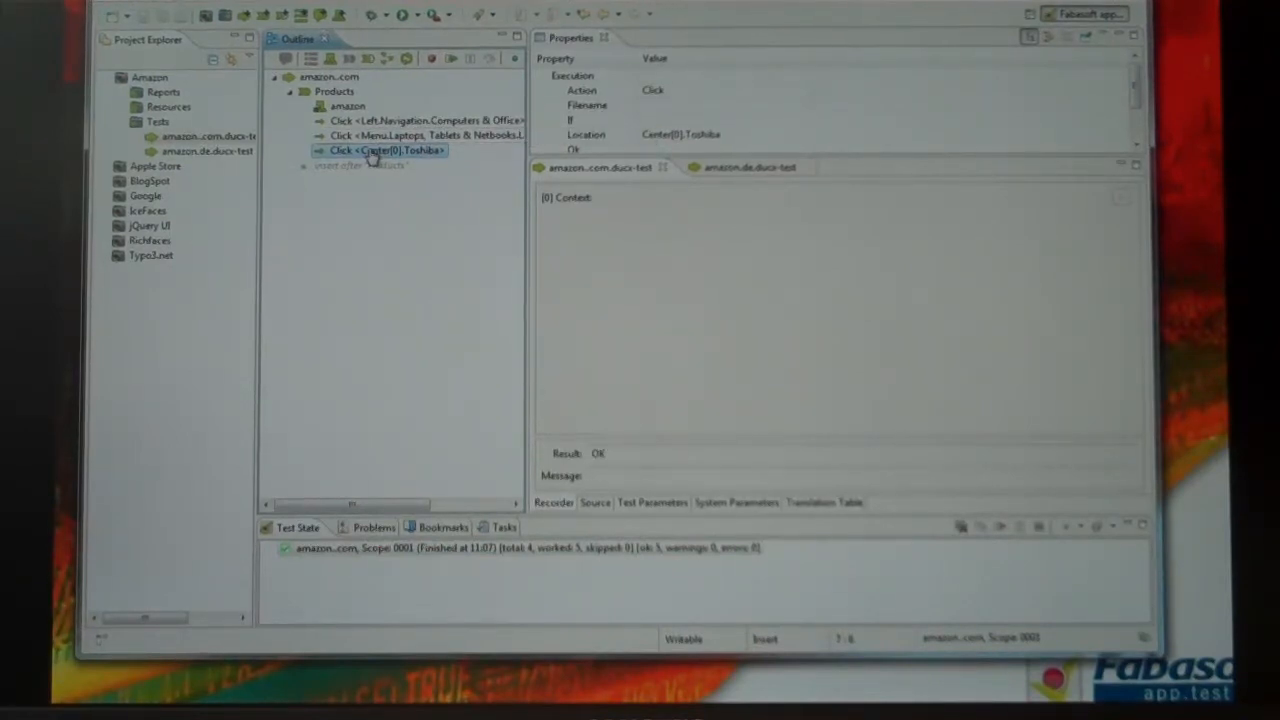
Insert a copy of the Toshiba step and retarget it to Center[0].Tosh
right_click(384, 150)
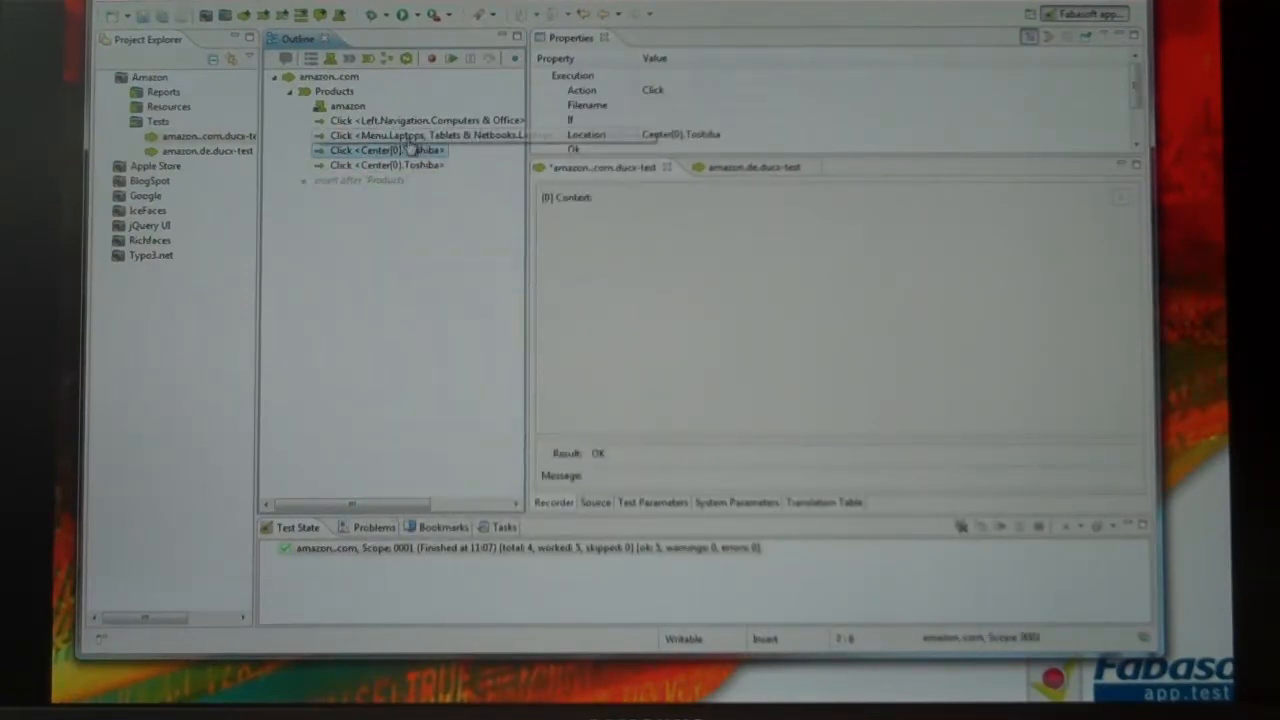
click(690, 134)
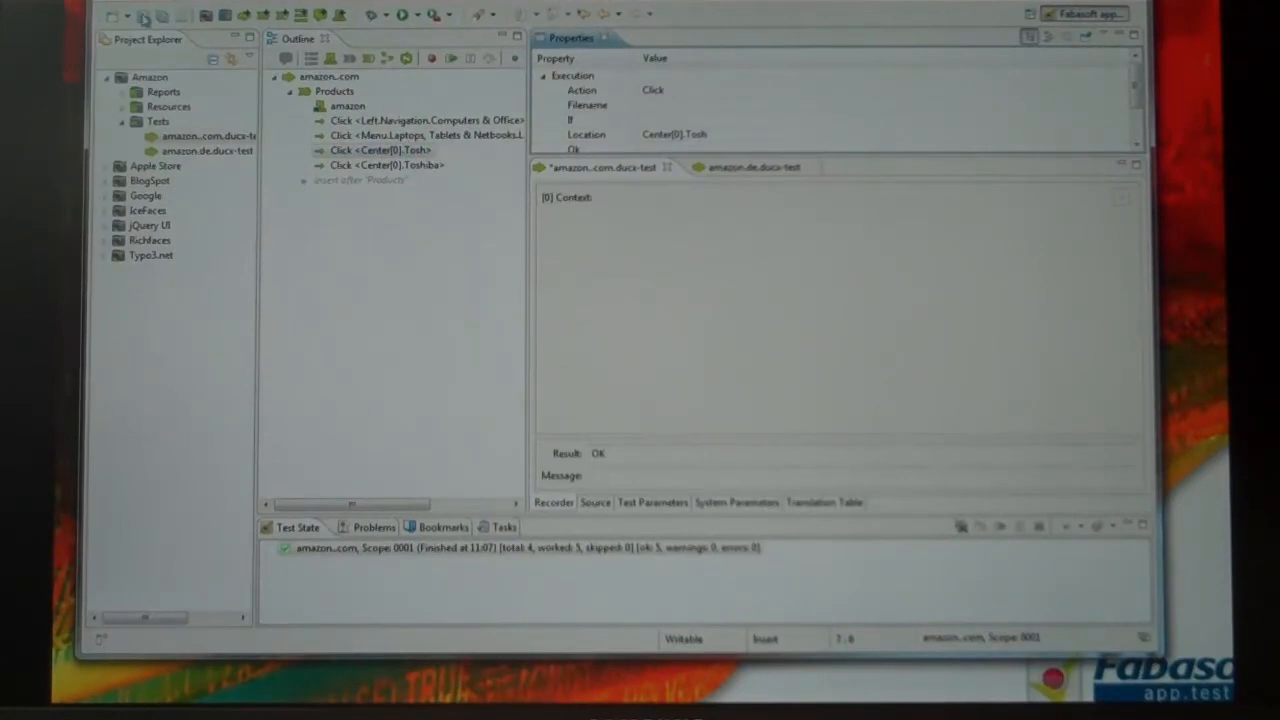
right_click(204, 136)
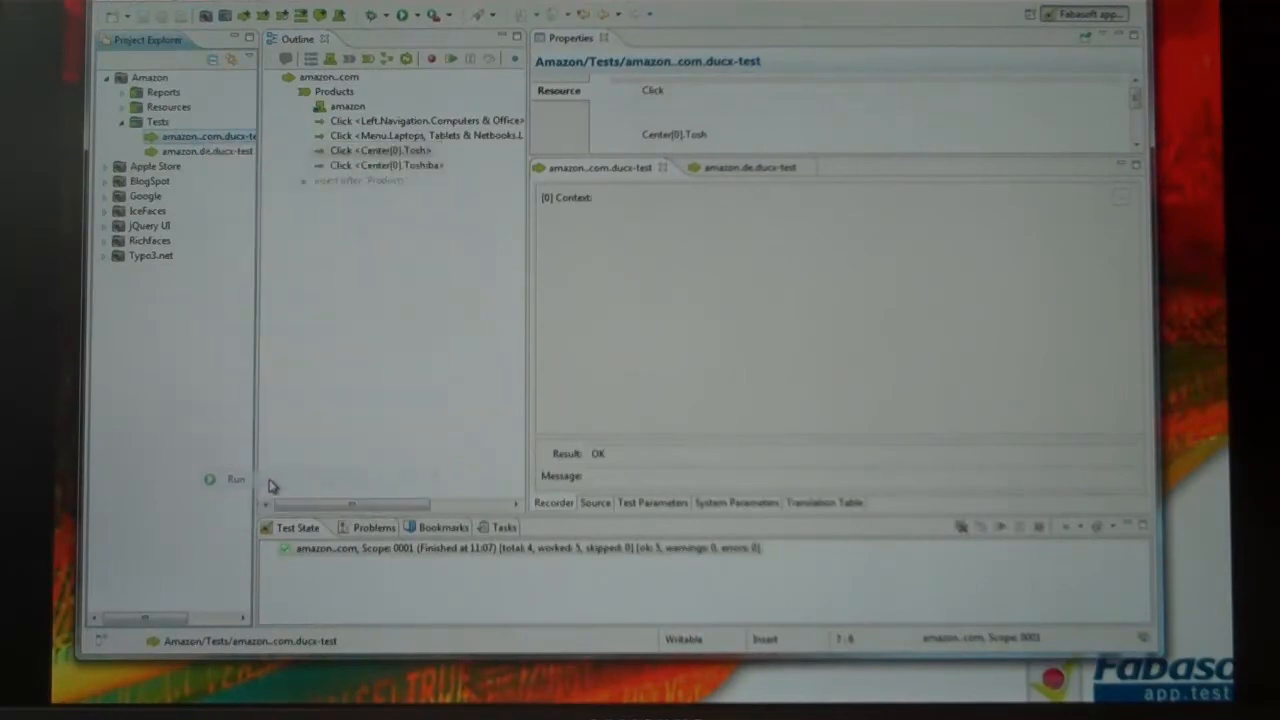
In Run configuration set On Error to Continue and enable Screenshot on failure
click(230, 480)
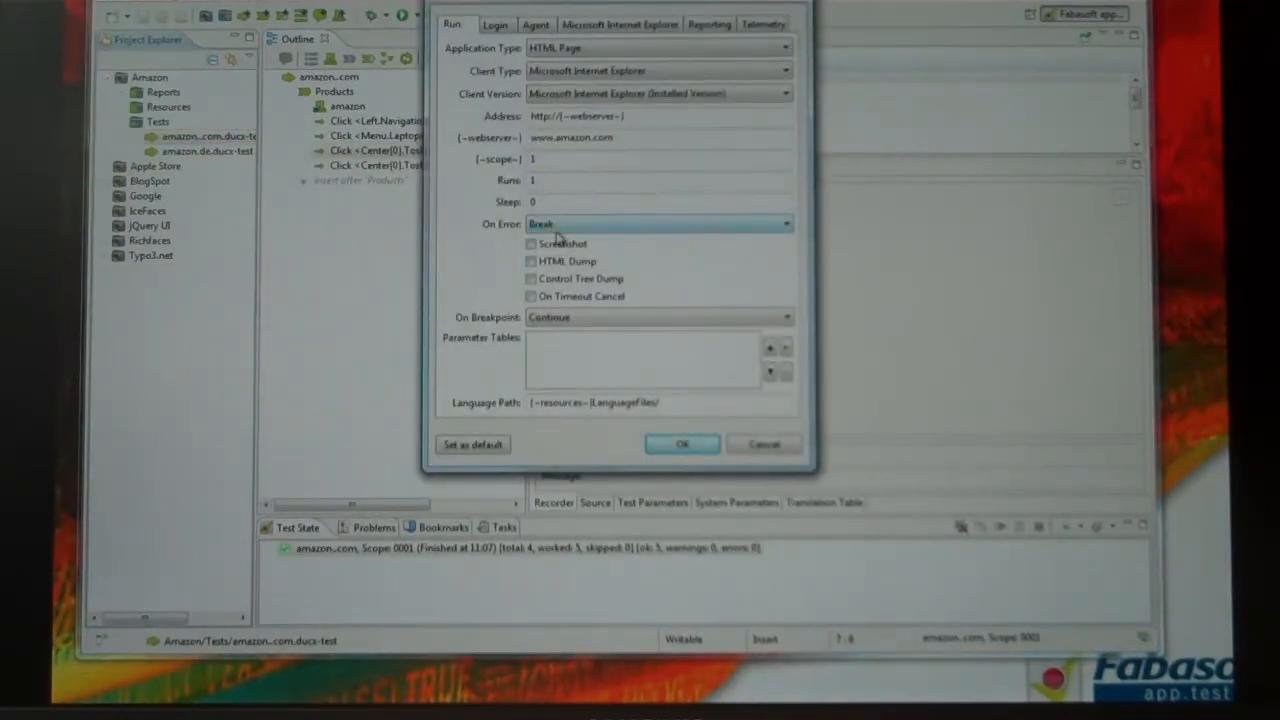
click(660, 224)
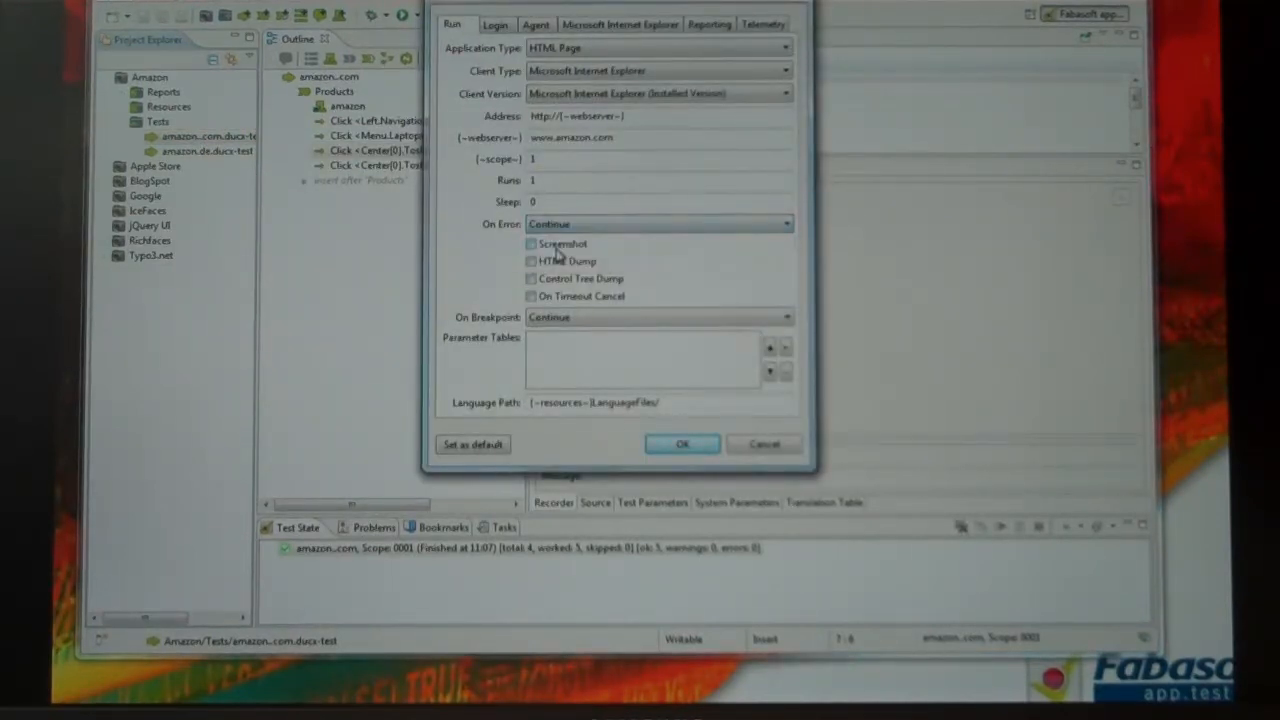
click(532, 244)
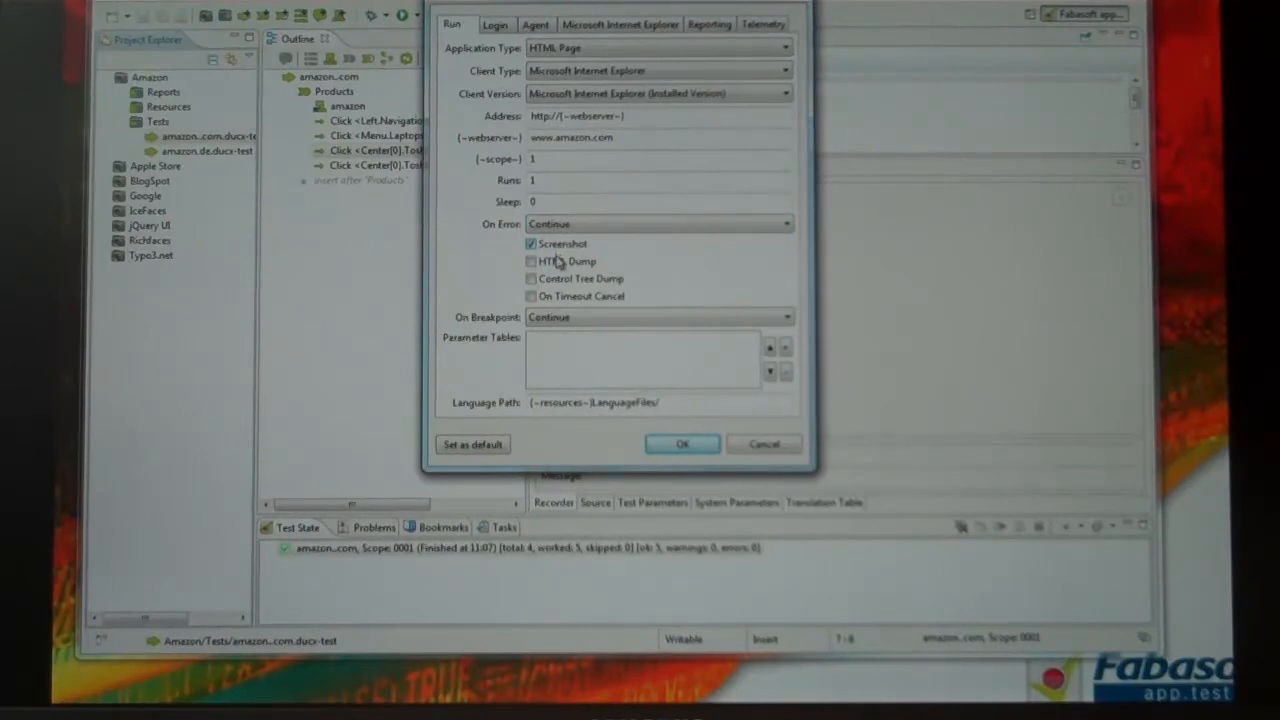
click(532, 260)
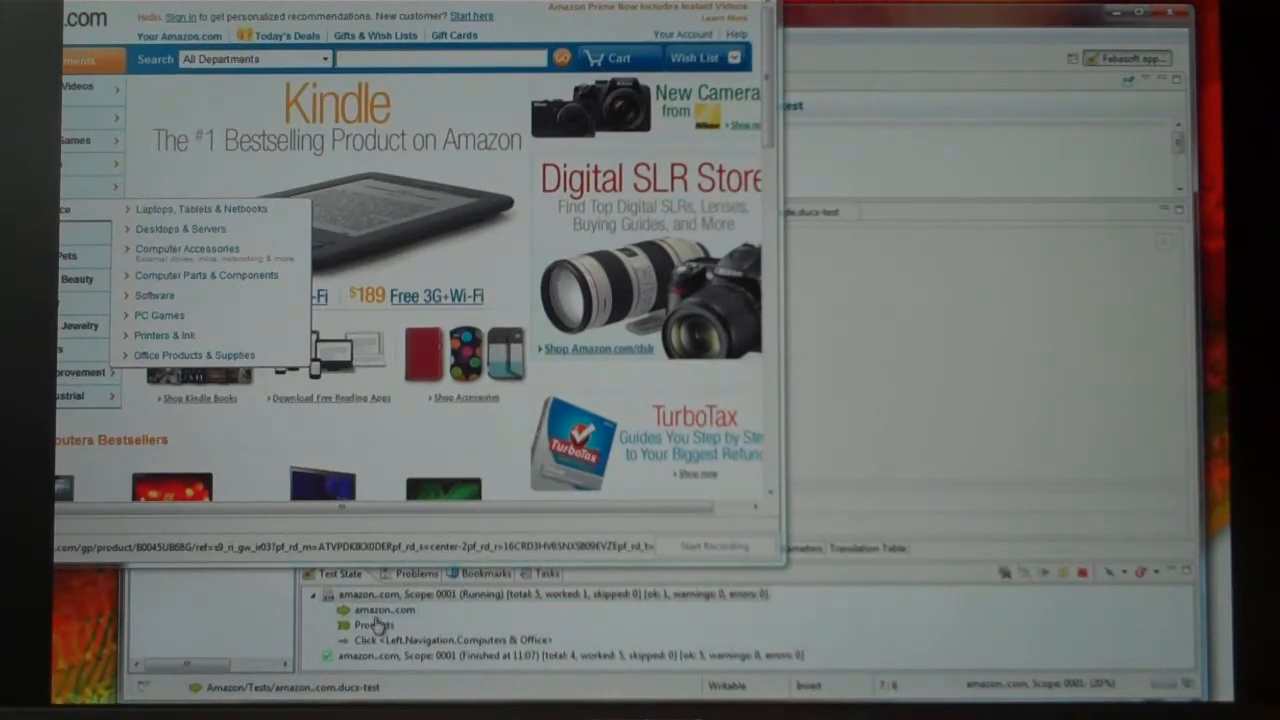
Let the replay drive Internet Explorer through Computers & Office to Laptops, Tablets & Netbooks
click(200, 210)
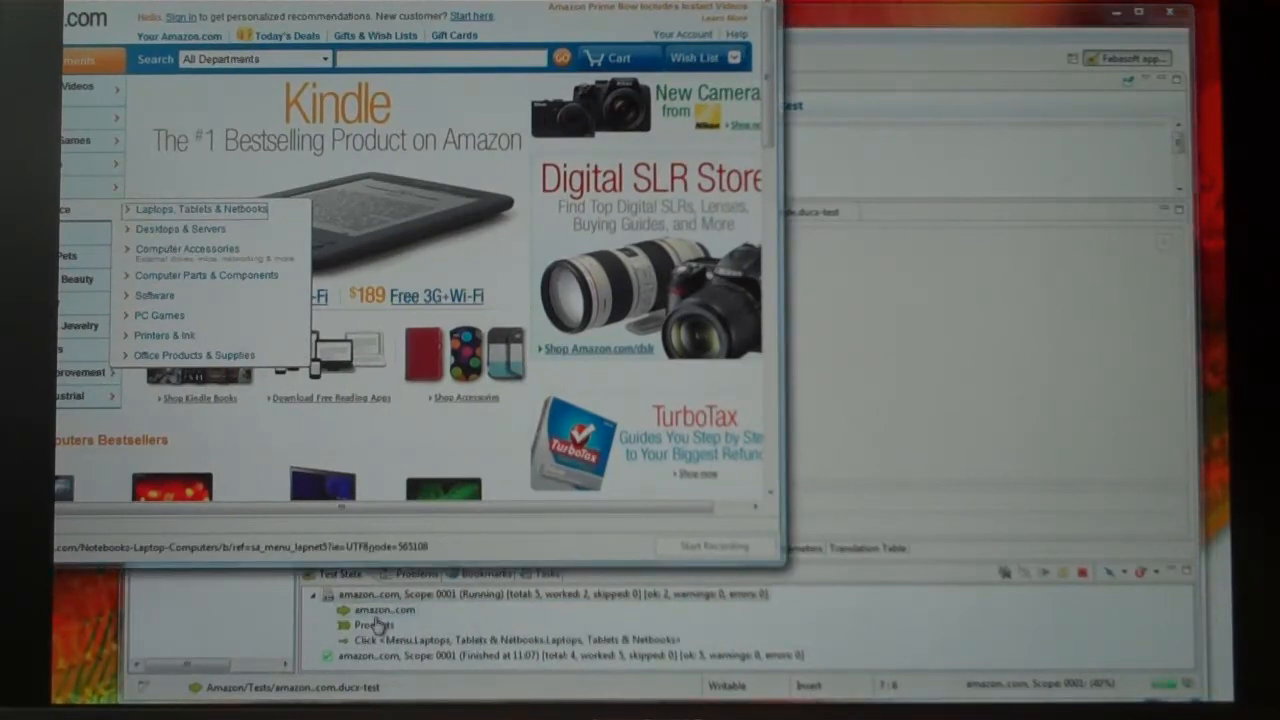
click(196, 210)
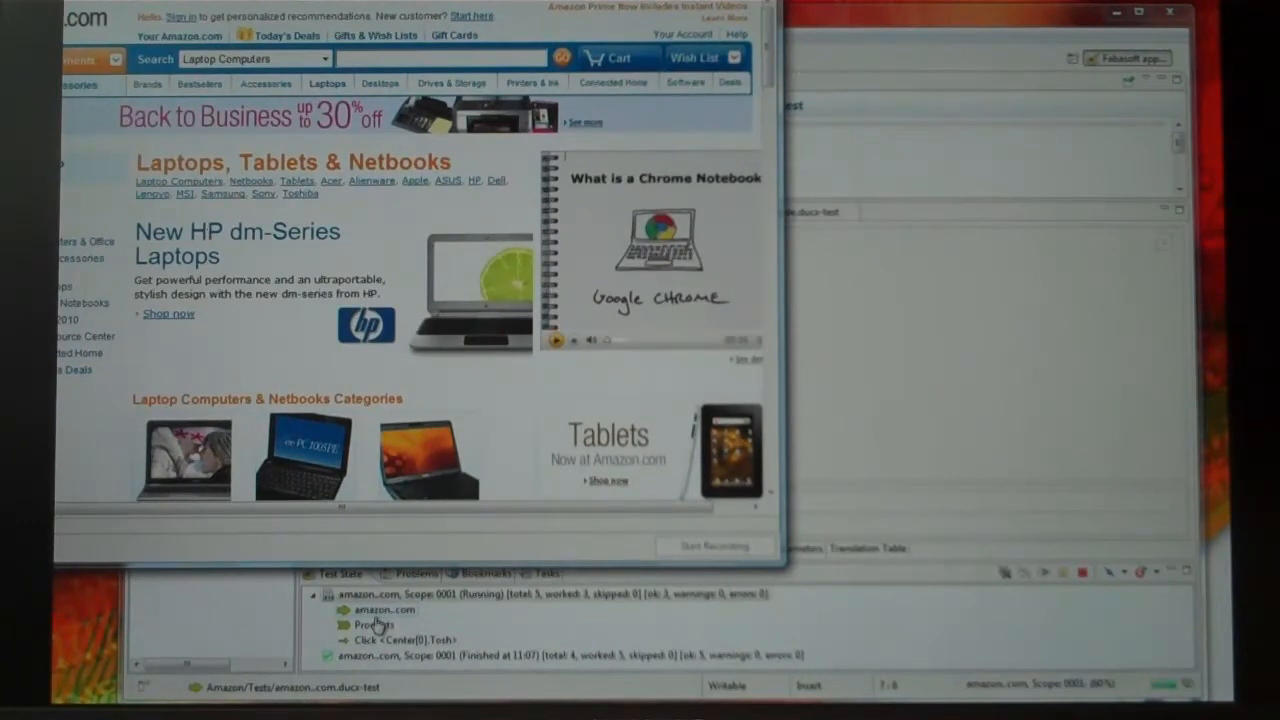
click(300, 192)
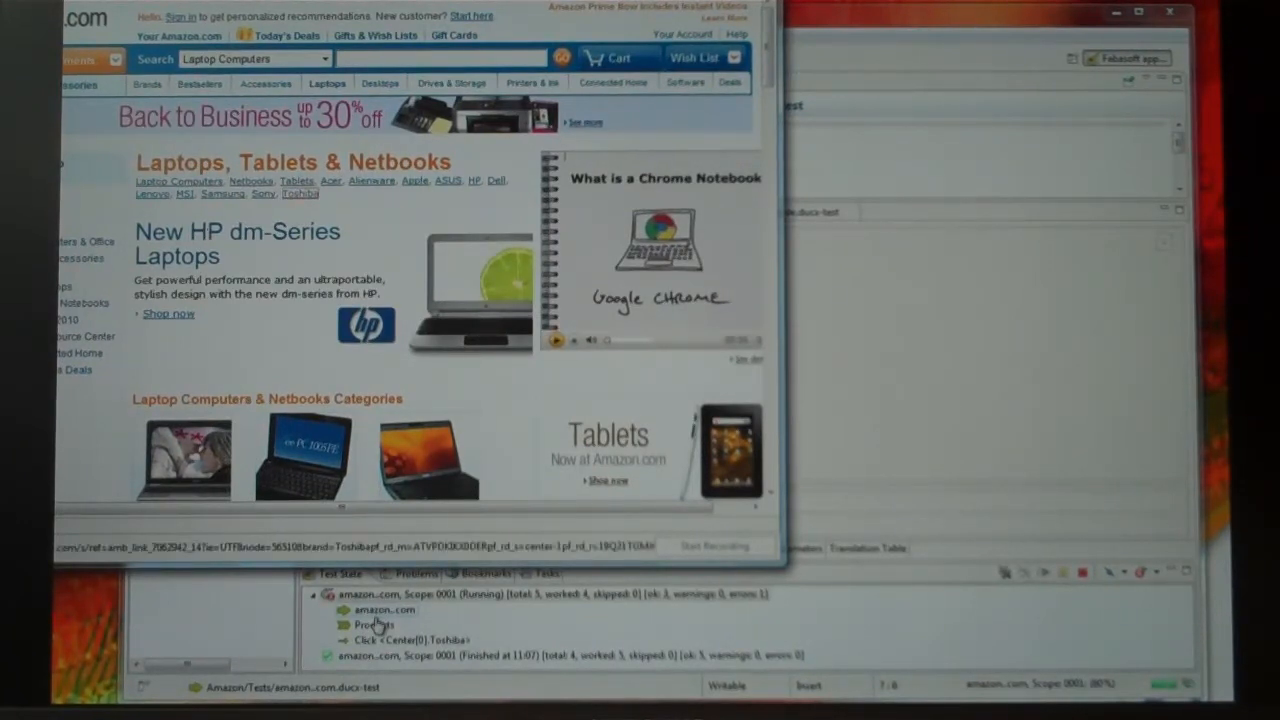
click(300, 194)
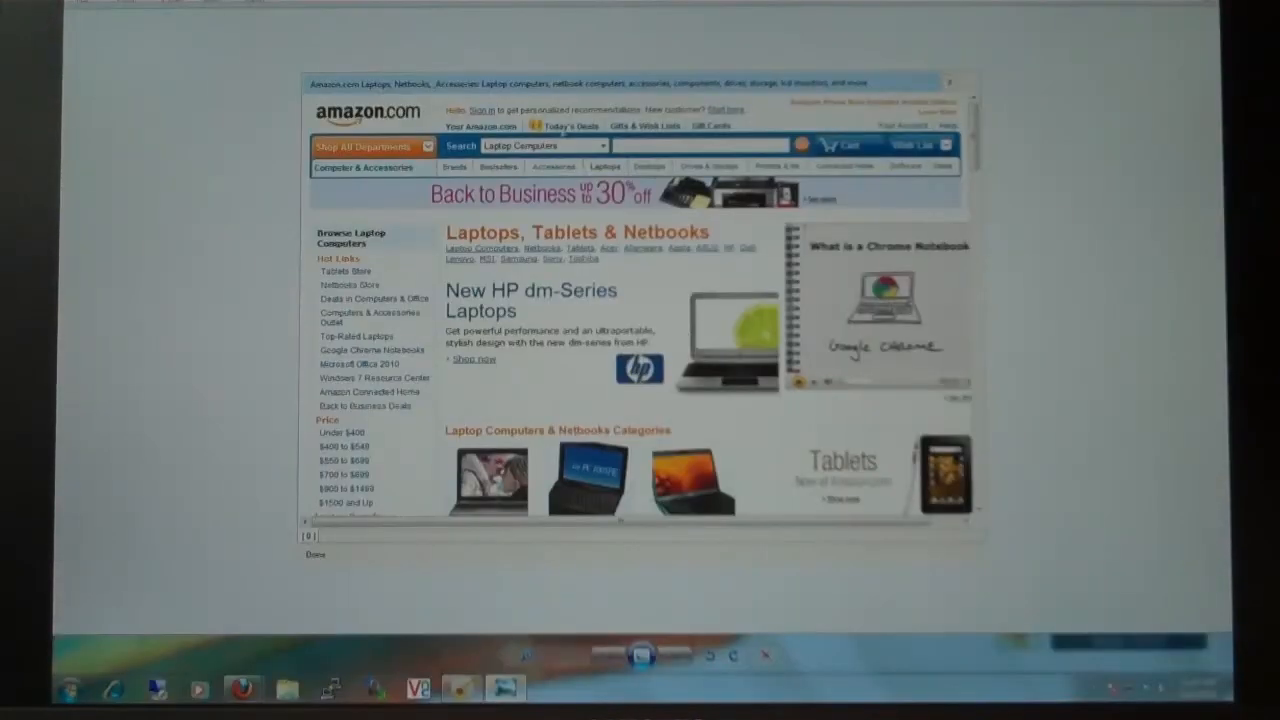
mouse_move(582, 272)
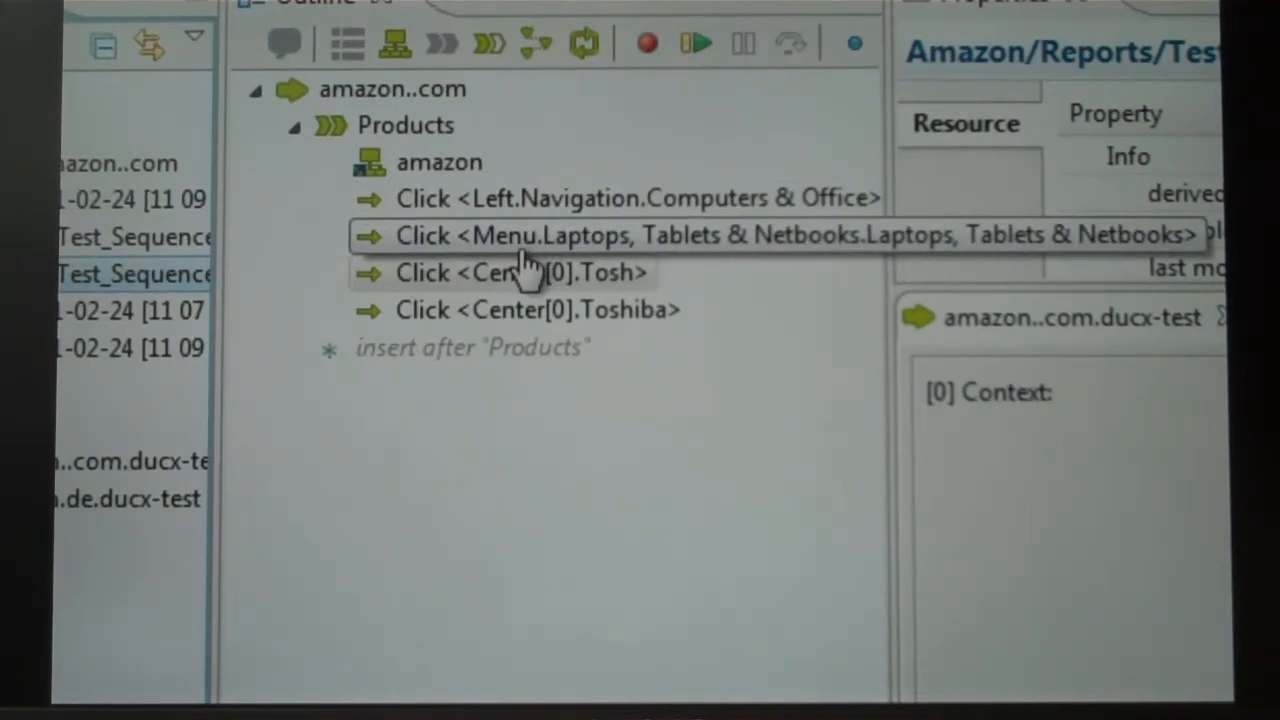
click(510, 272)
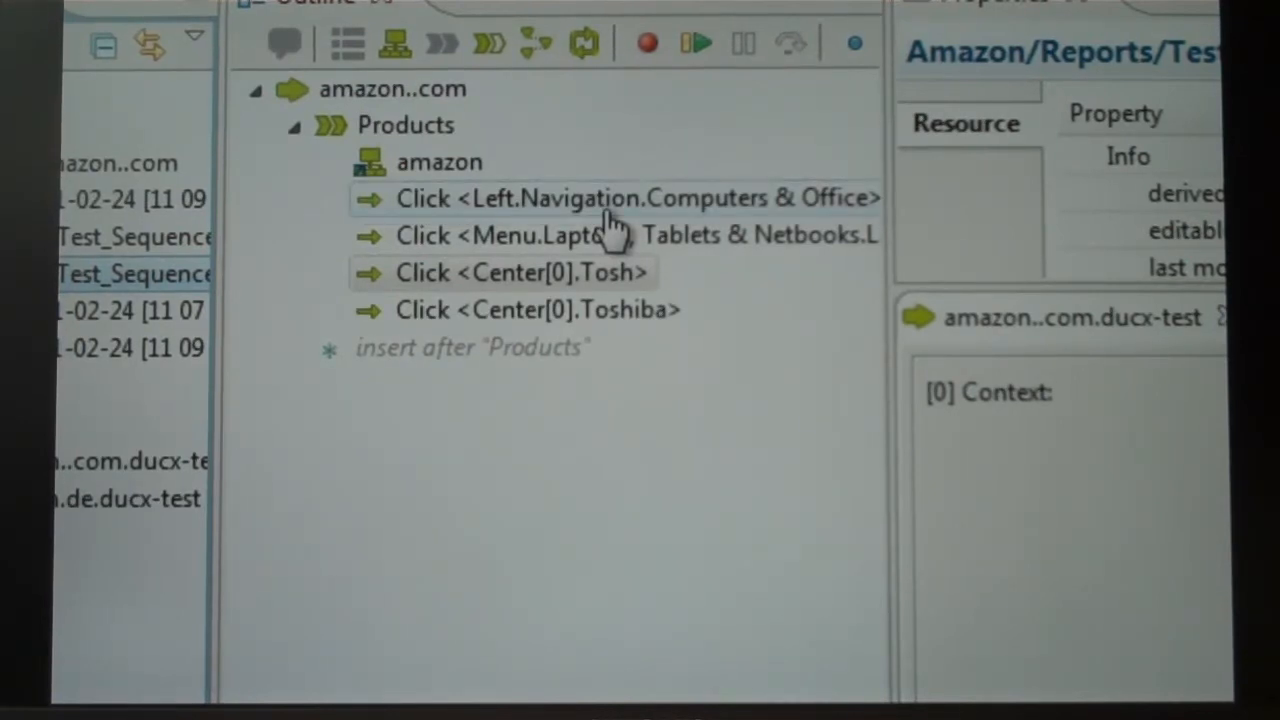
click(600, 236)
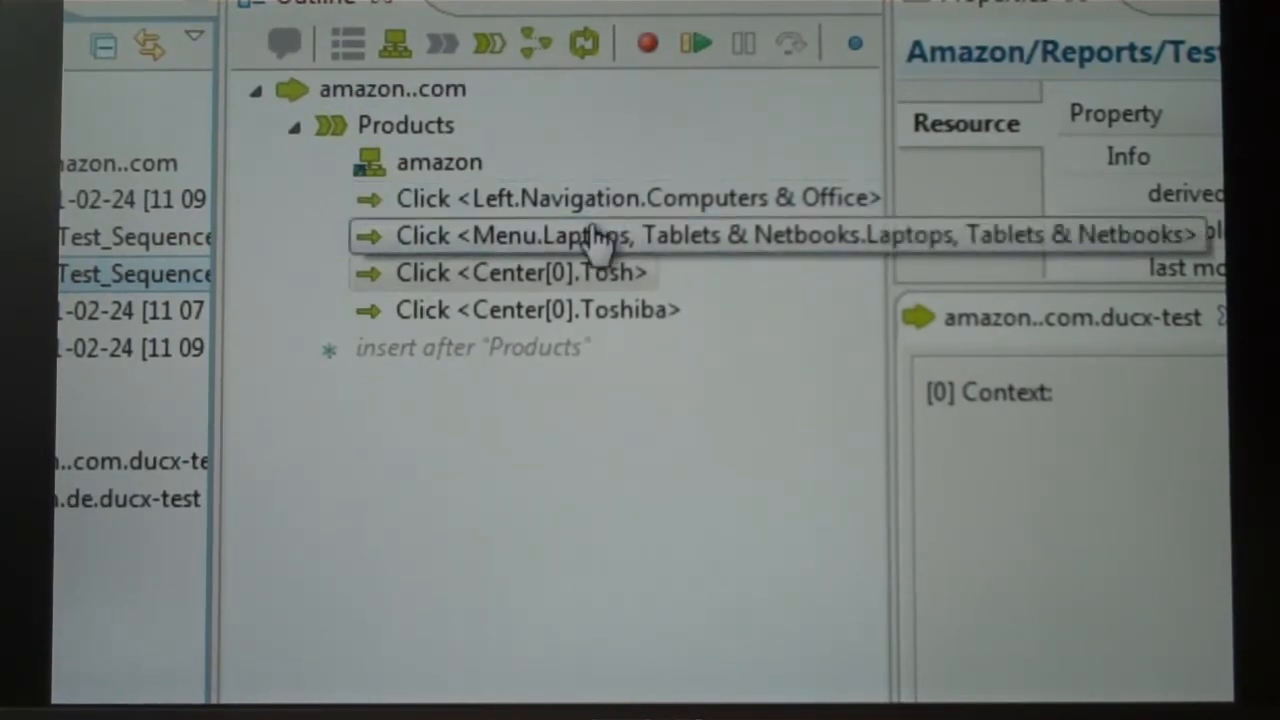
click(520, 272)
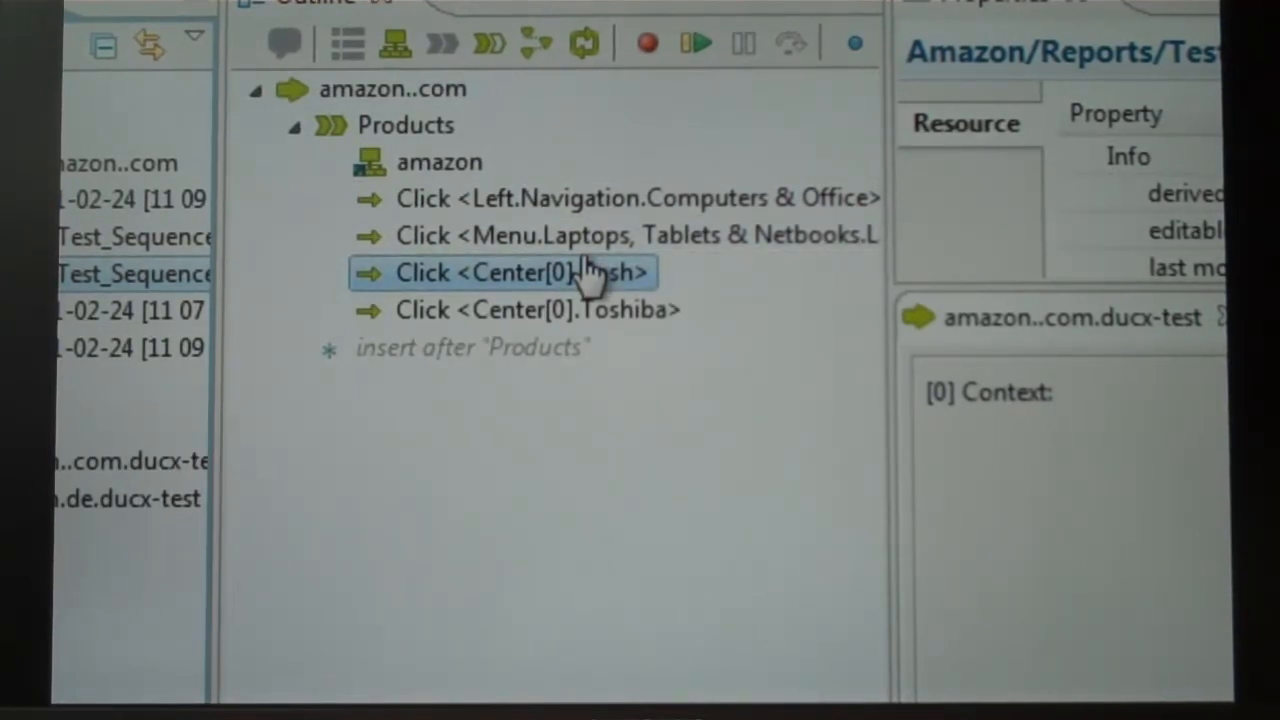
click(630, 198)
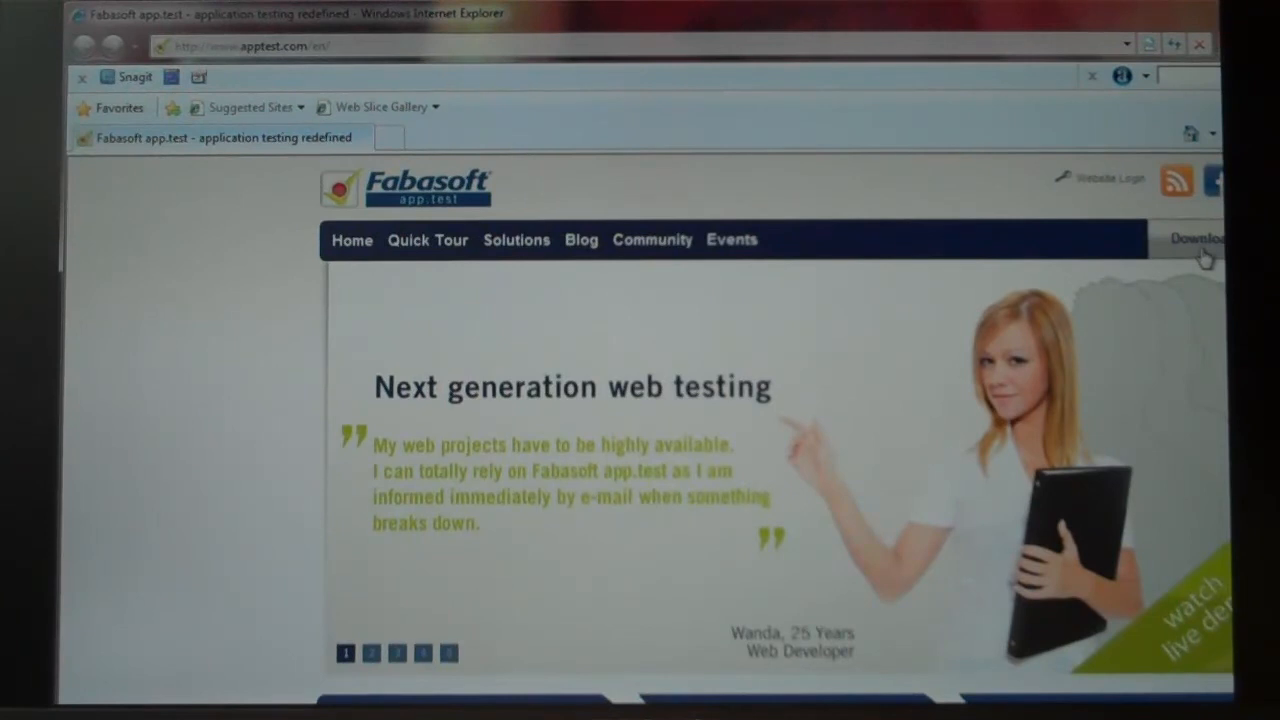
Submit the apptest.com download form with name Michael and e-mail michael.a
click(1196, 240)
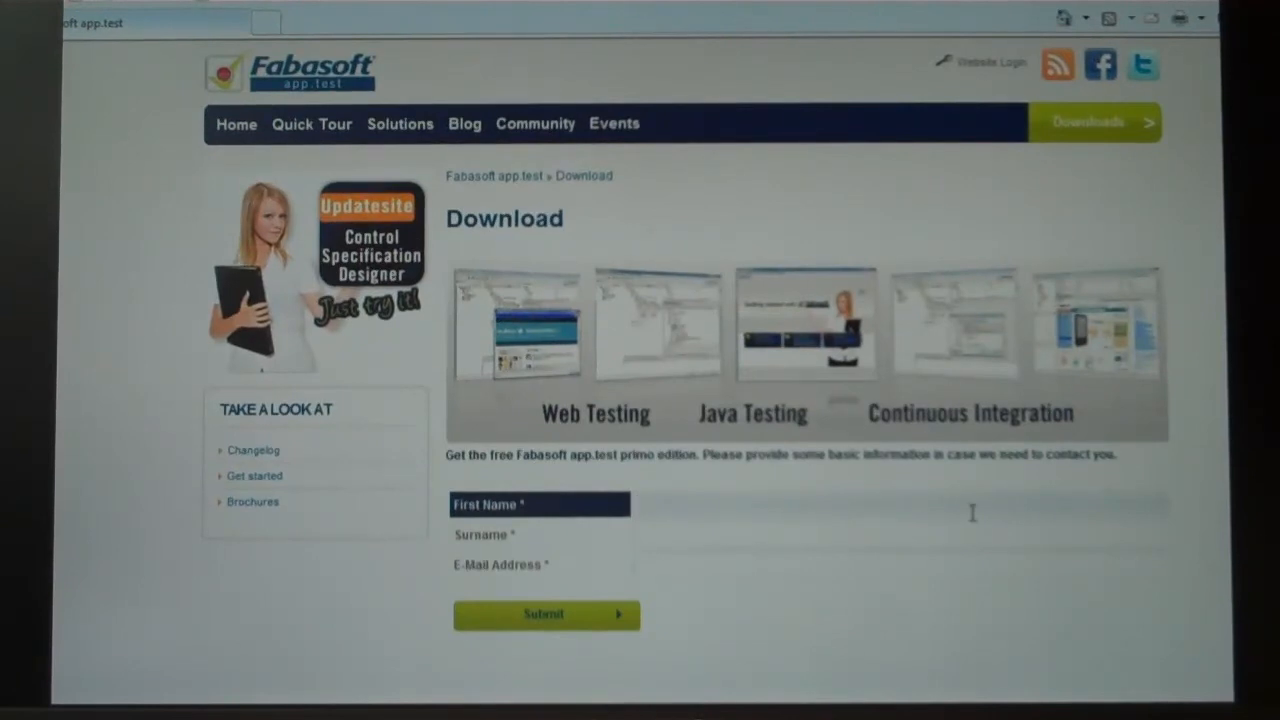
text(Michael)
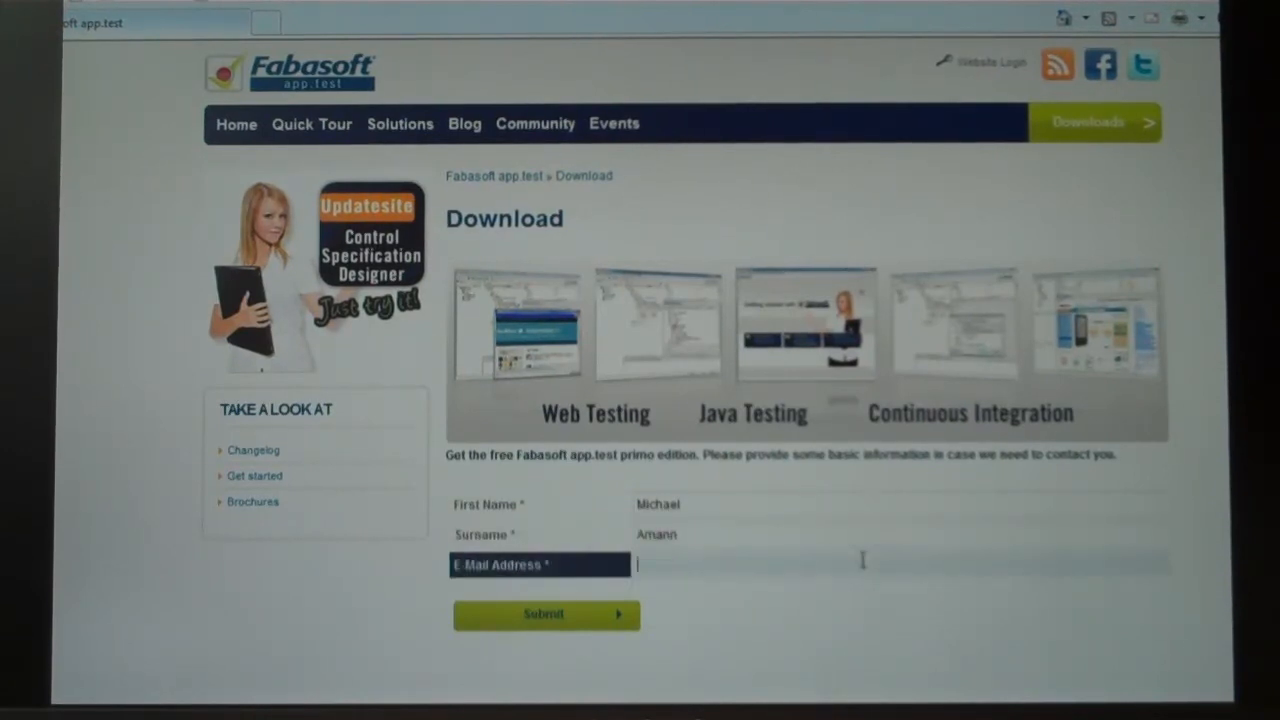
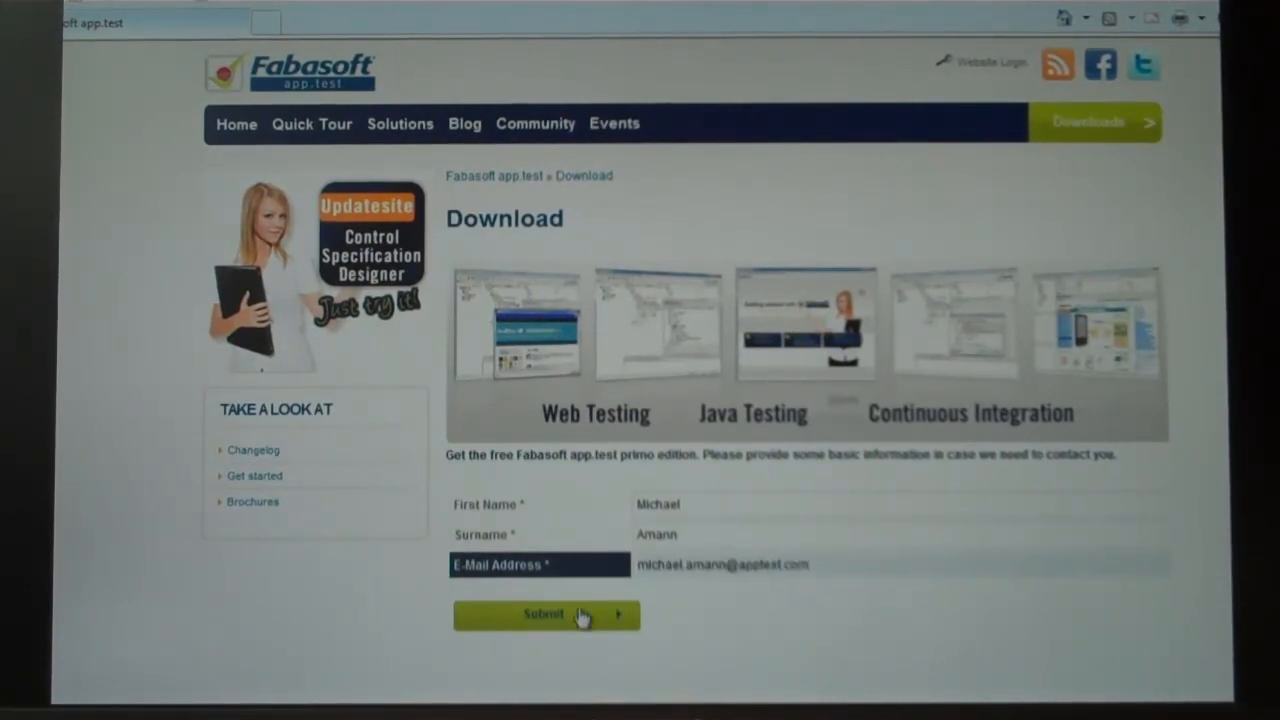
click(546, 614)
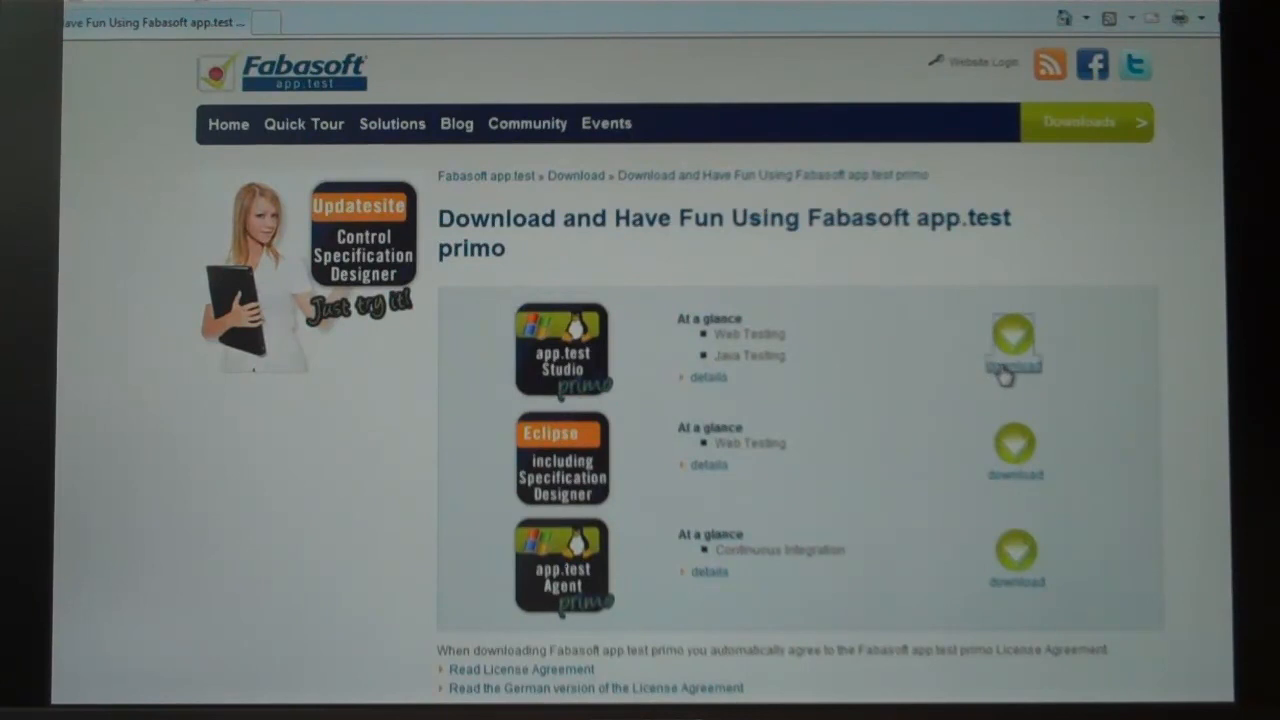
Download the app.test Studio primo zip and choose Open
click(1012, 348)
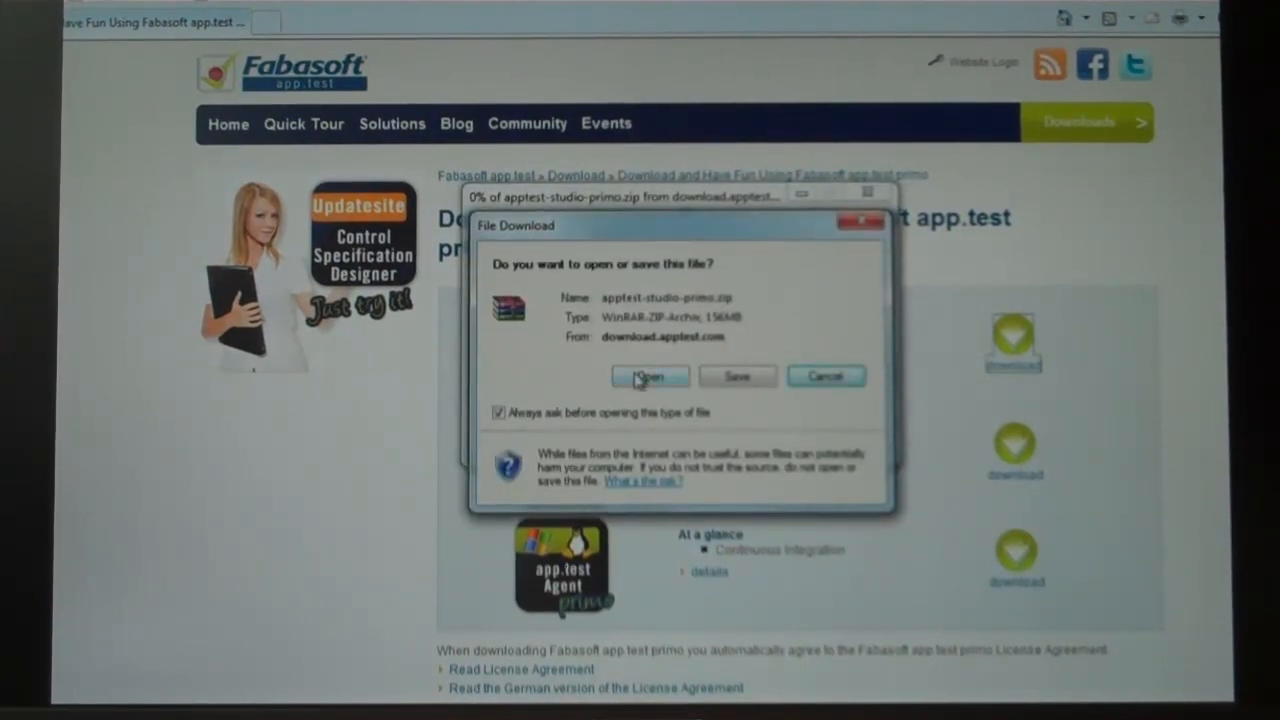
click(650, 376)
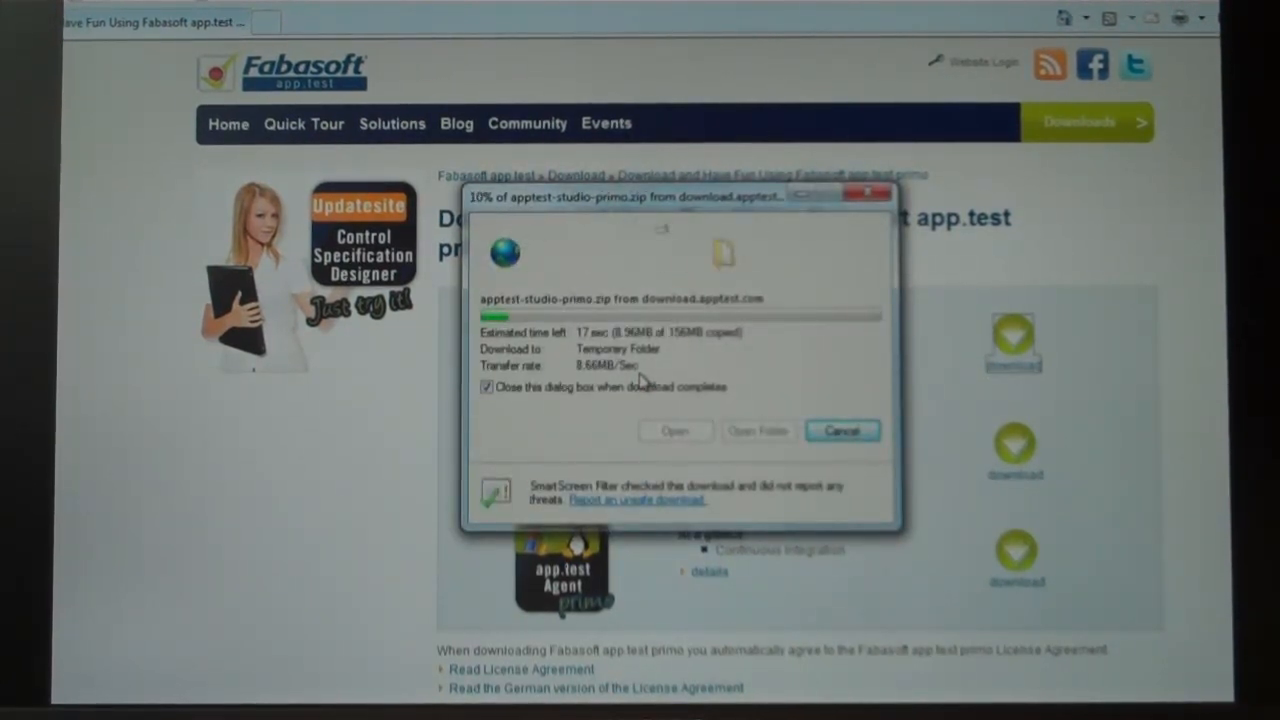